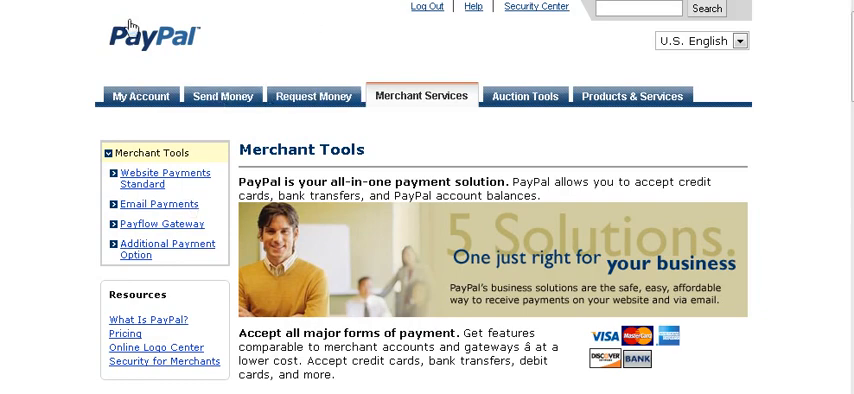
mouse_move(482, 146)
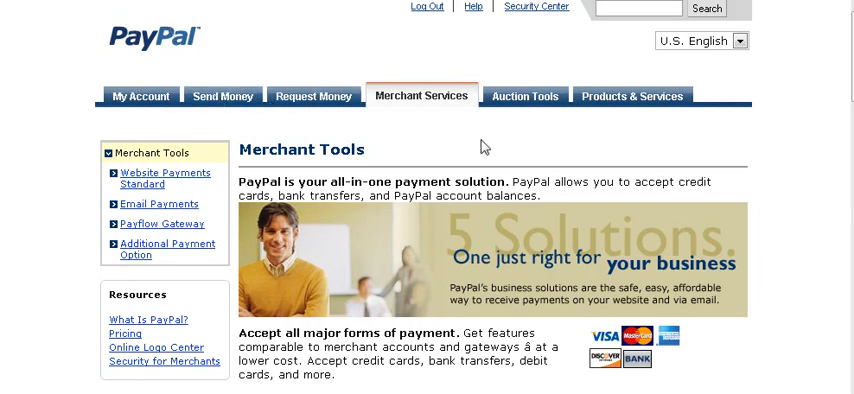
mouse_move(388, 140)
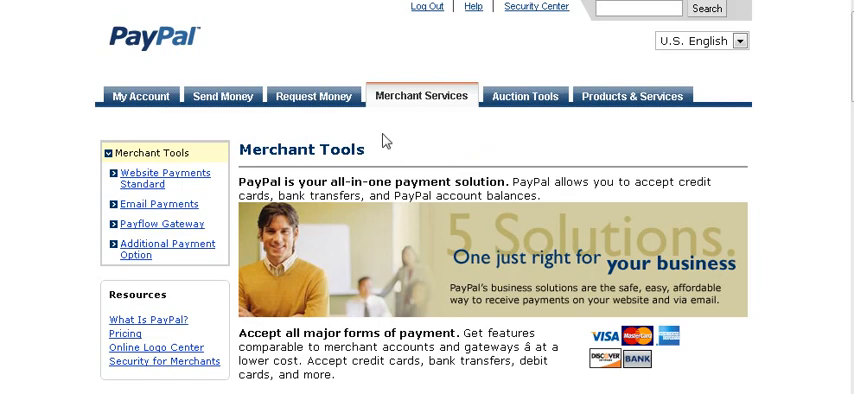
mouse_move(476, 156)
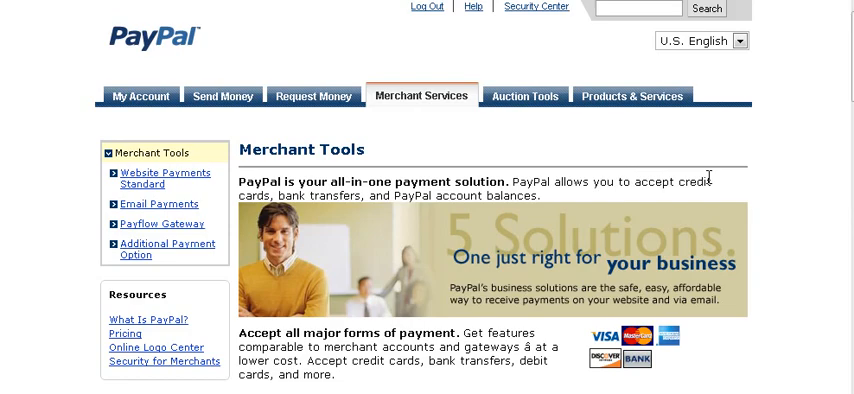
- Start a new Buy Now button from the PayPal button tools
scroll(down, 3)
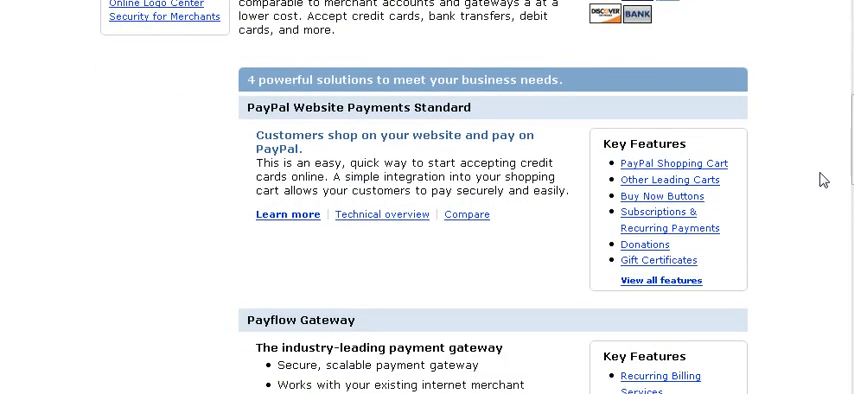
scroll(down, 3)
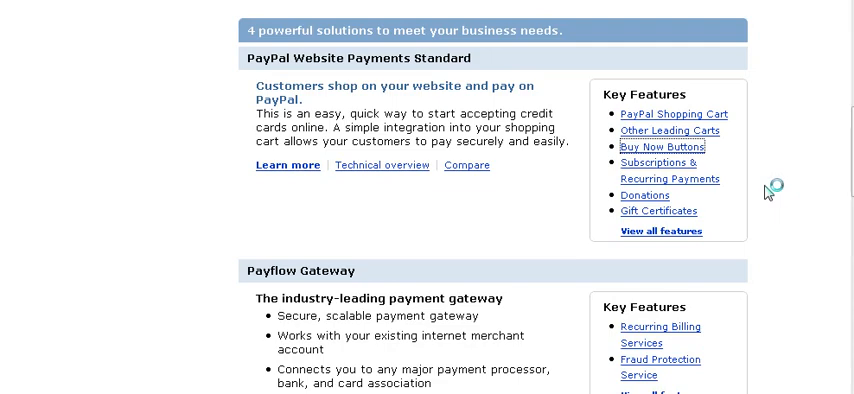
click(656, 146)
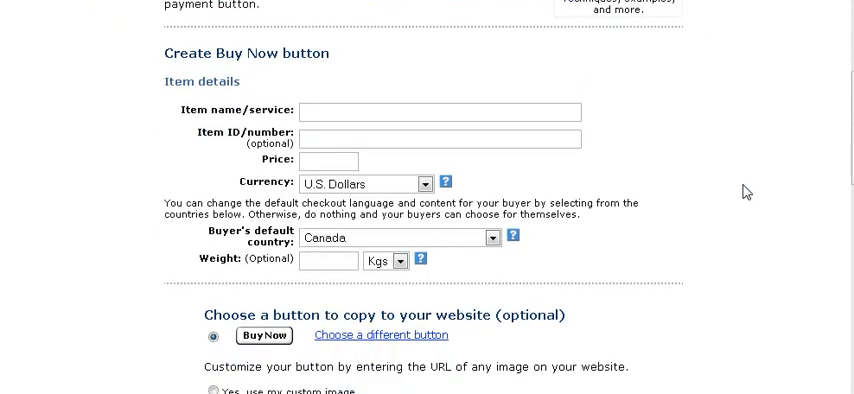
mouse_move(398, 172)
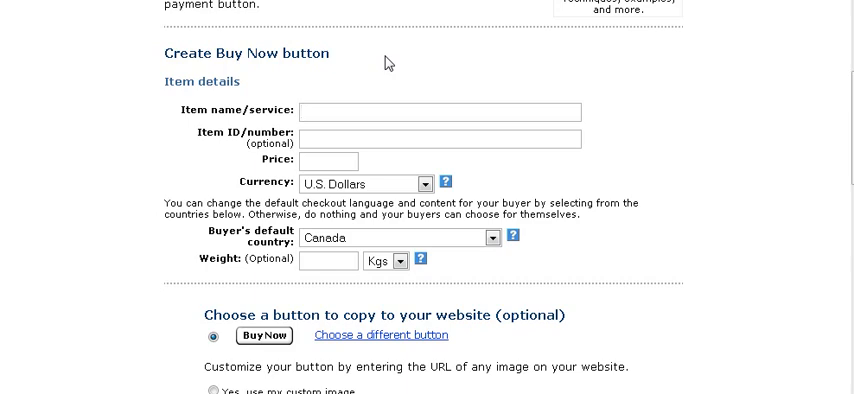
- Enter item name My Product one, item ID mpn and price 17.00 in U.S. Dollars
text(My Pro)
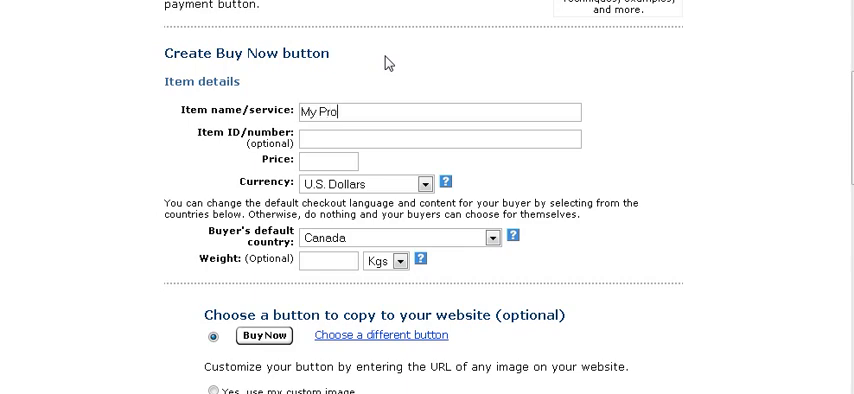
text(duct)
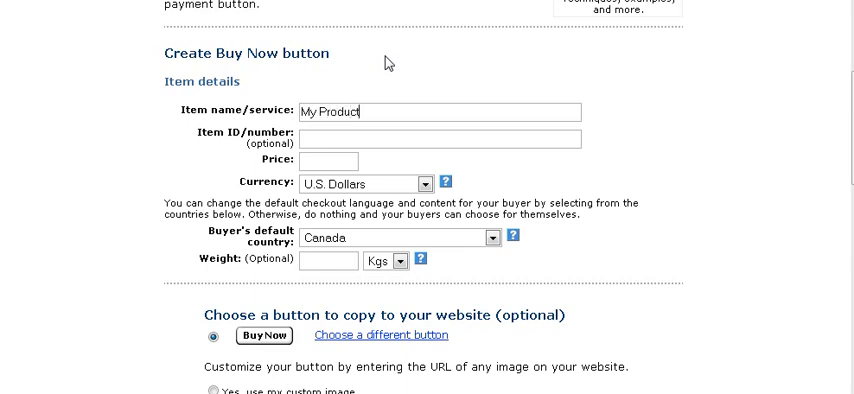
text(one)
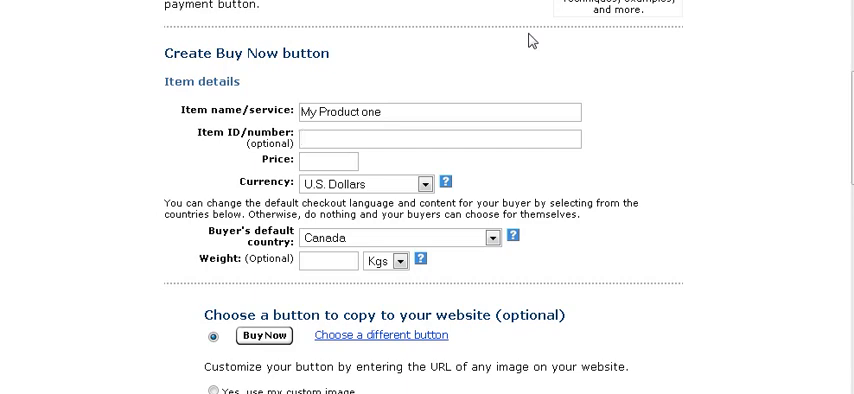
text(mp)
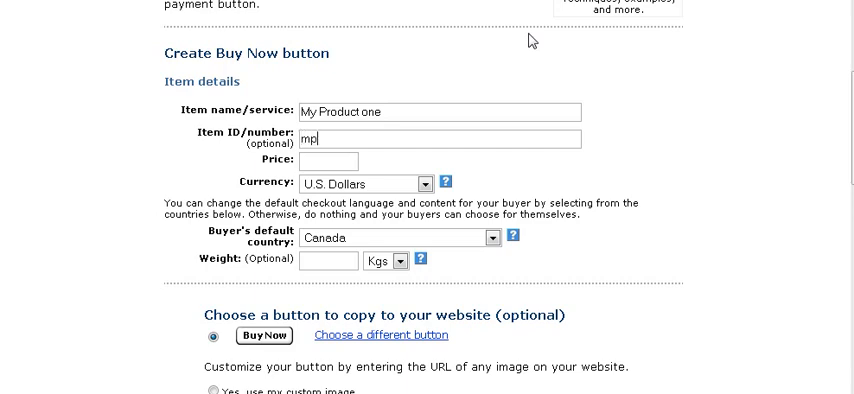
text(n)
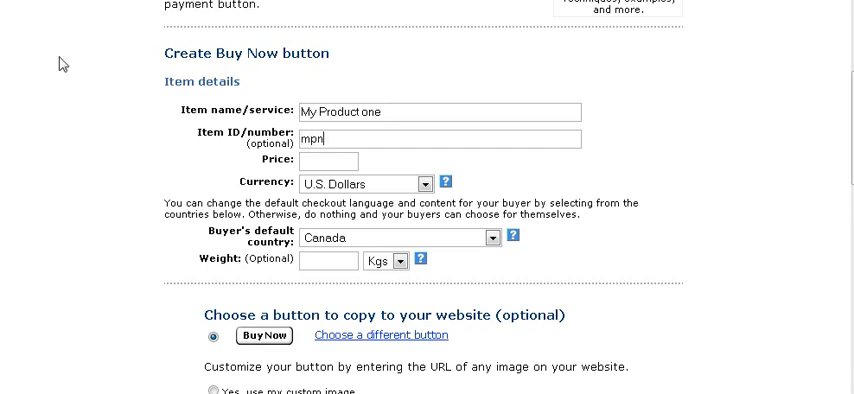
mouse_move(532, 62)
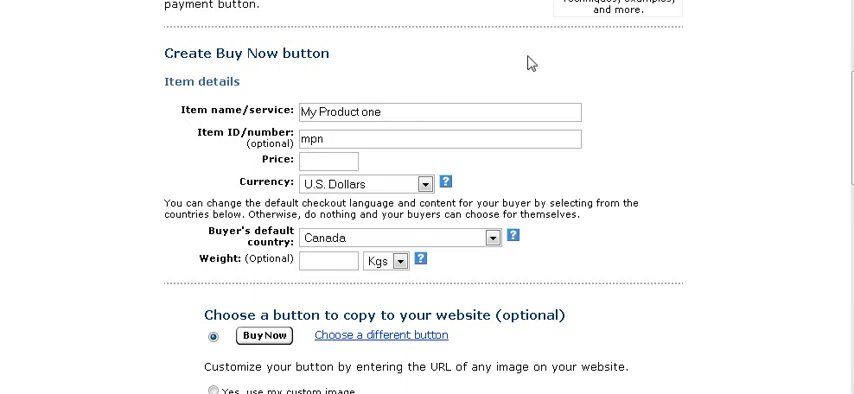
text(17.00)
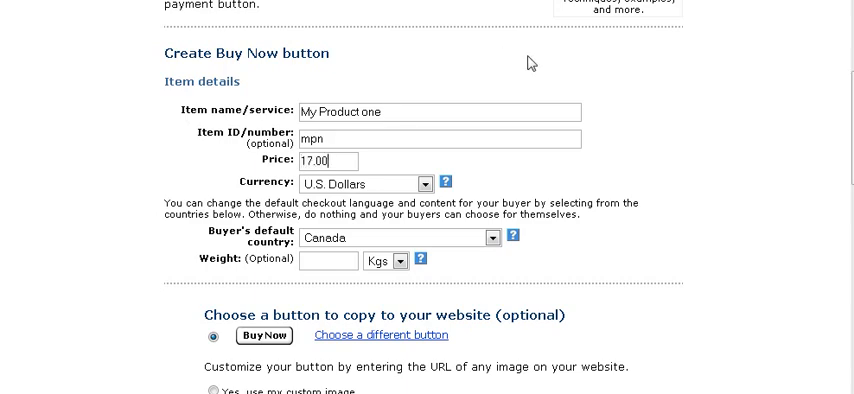
click(416, 184)
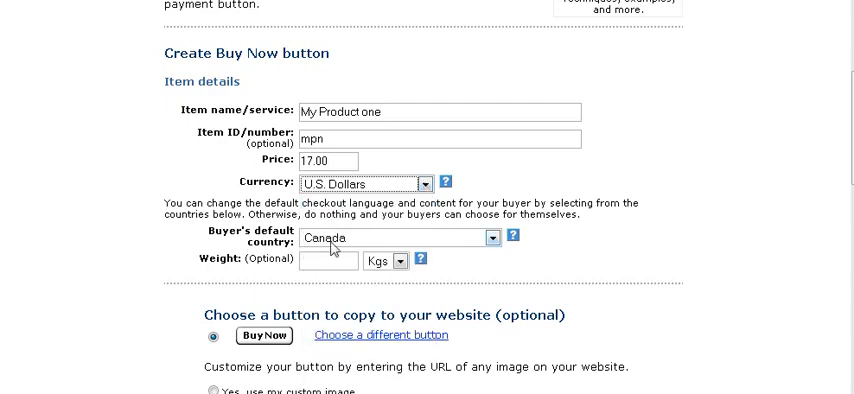
scroll(down, 3)
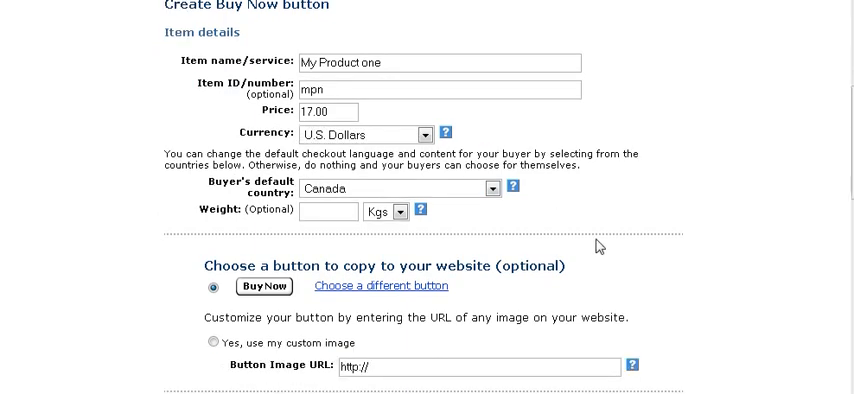
scroll(down, 3)
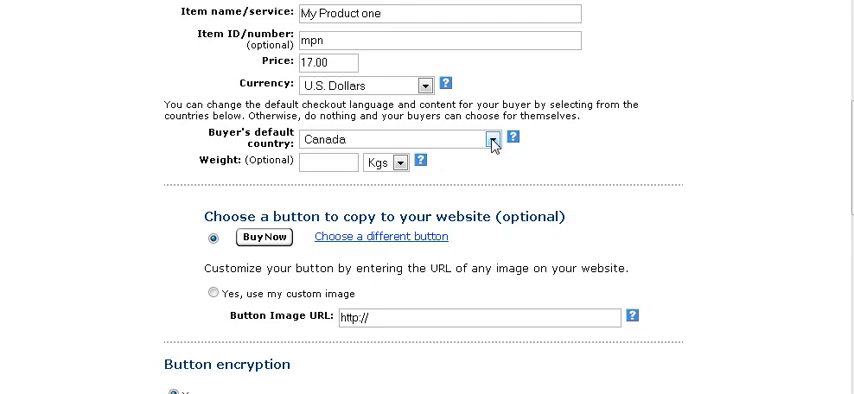
scroll(down, 3)
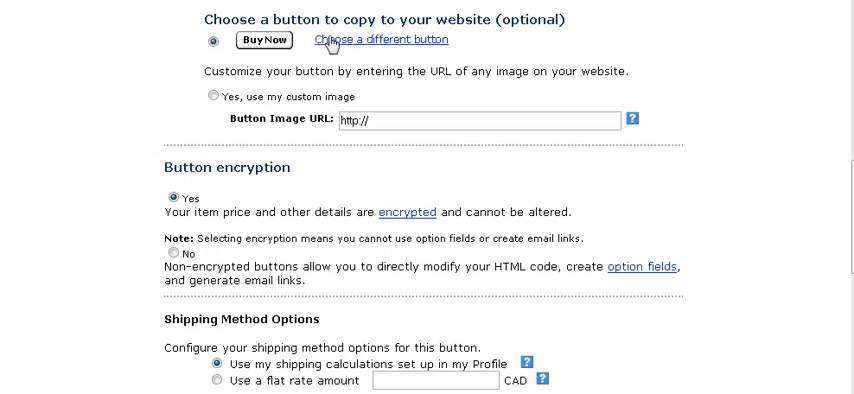
- Choose the Buy Now button design showing Visa/MasterCard logos and return to the form
click(380, 40)
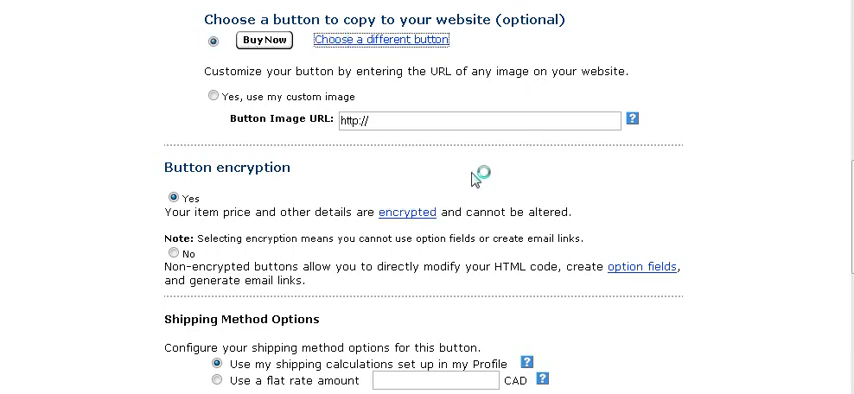
click(380, 40)
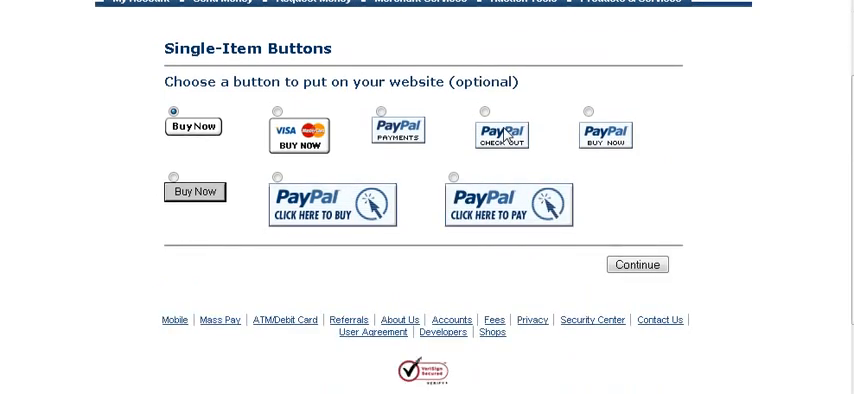
scroll(down, 3)
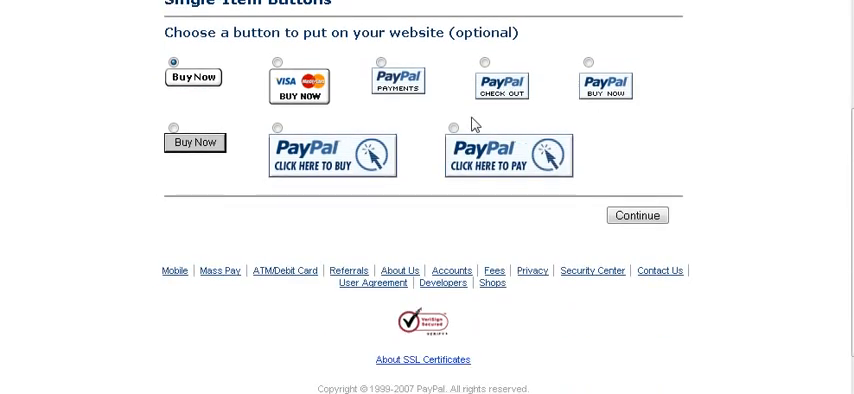
click(280, 62)
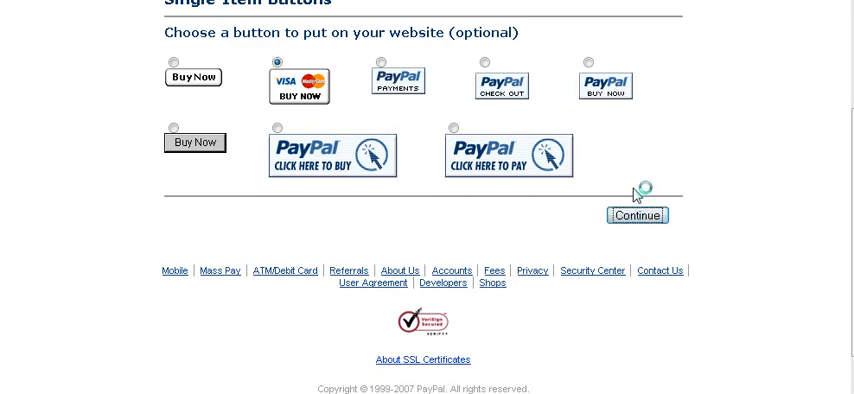
click(638, 216)
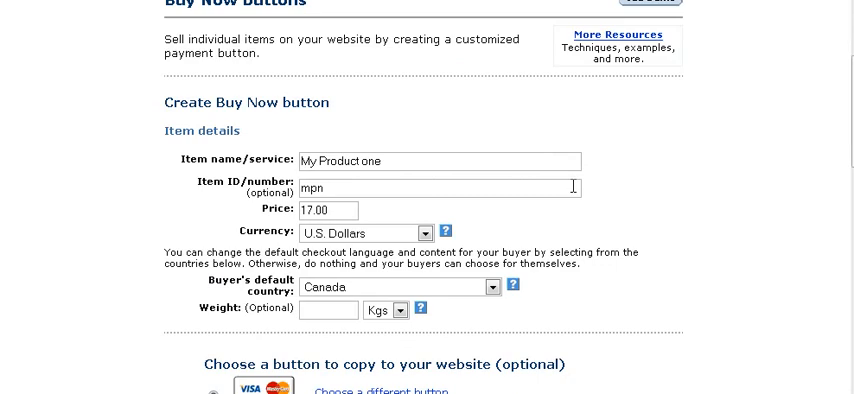
scroll(down, 3)
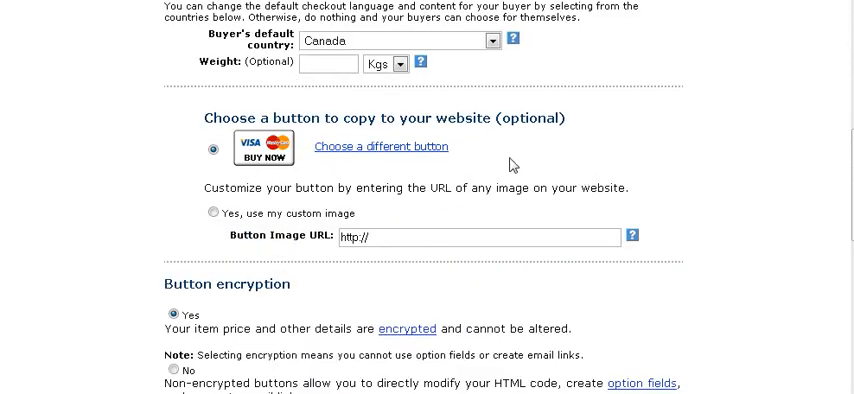
scroll(down, 3)
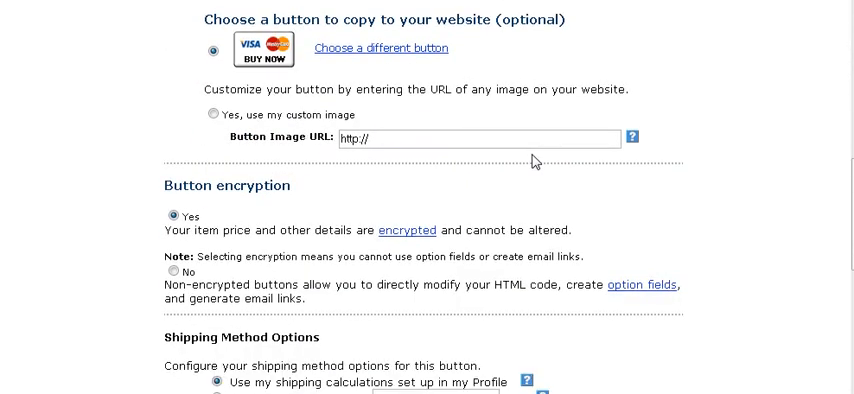
scroll(down, 3)
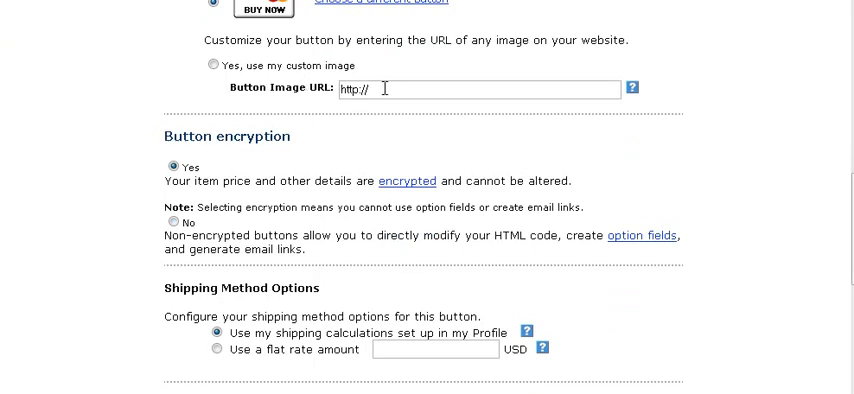
mouse_move(366, 120)
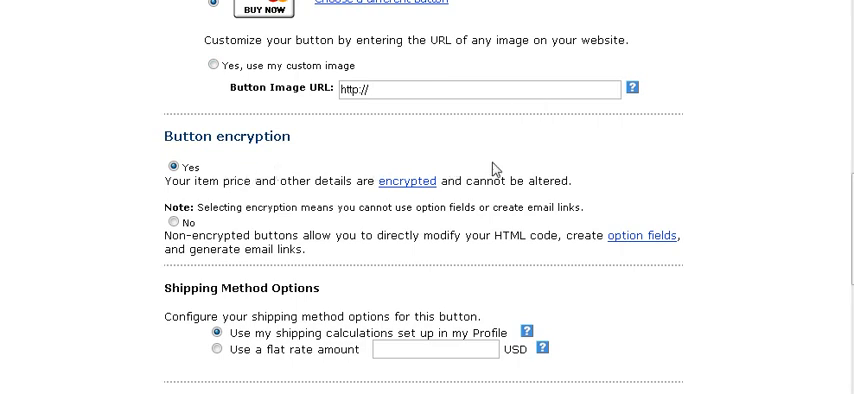
scroll(down, 3)
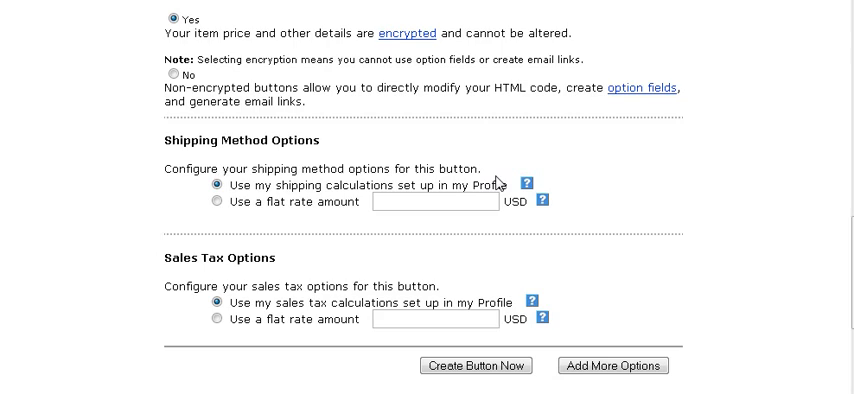
scroll(down, 3)
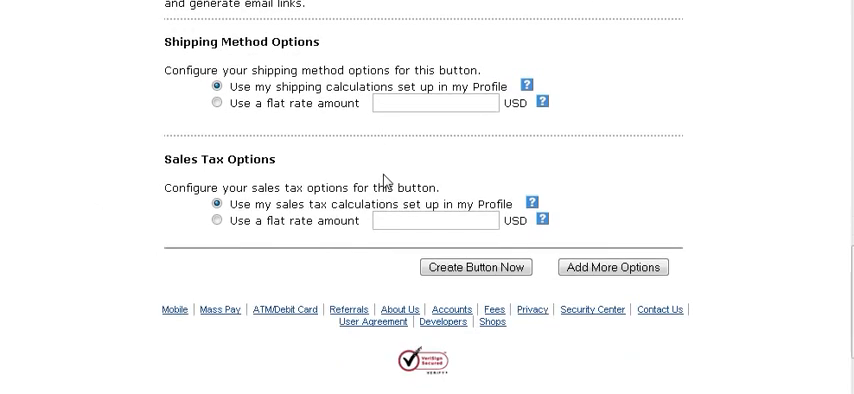
mouse_move(340, 124)
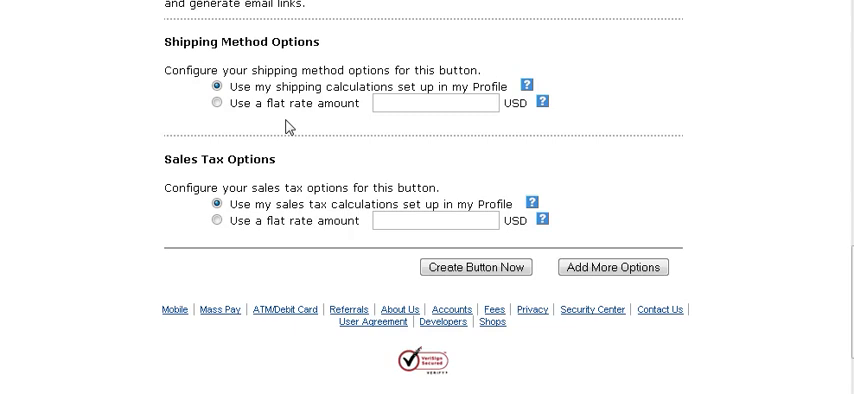
mouse_move(220, 136)
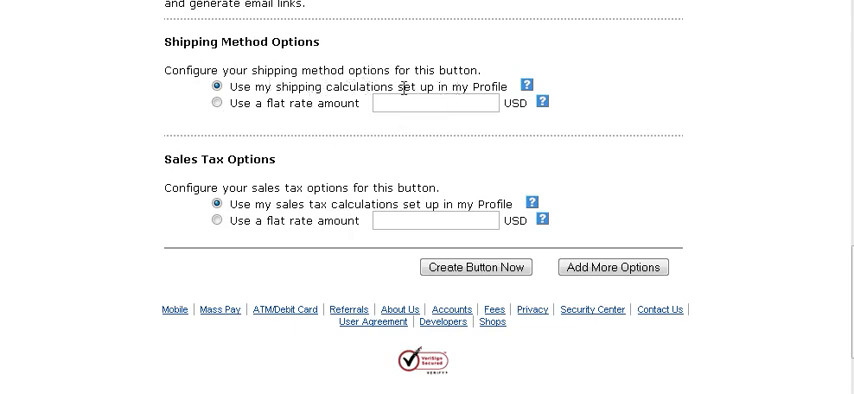
scroll(down, 3)
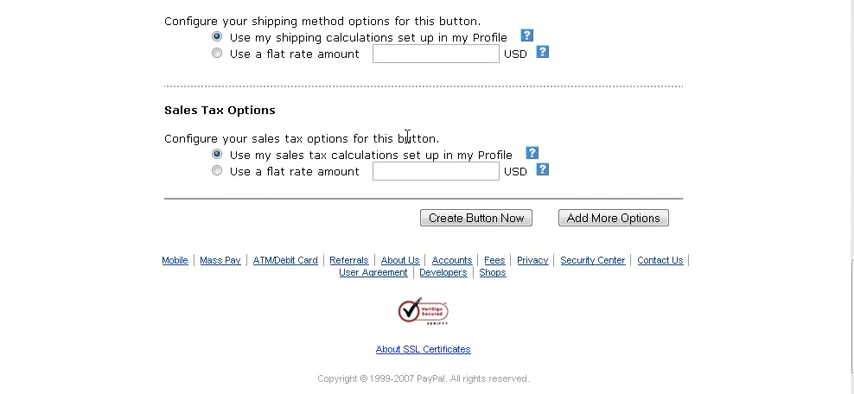
scroll(down, 3)
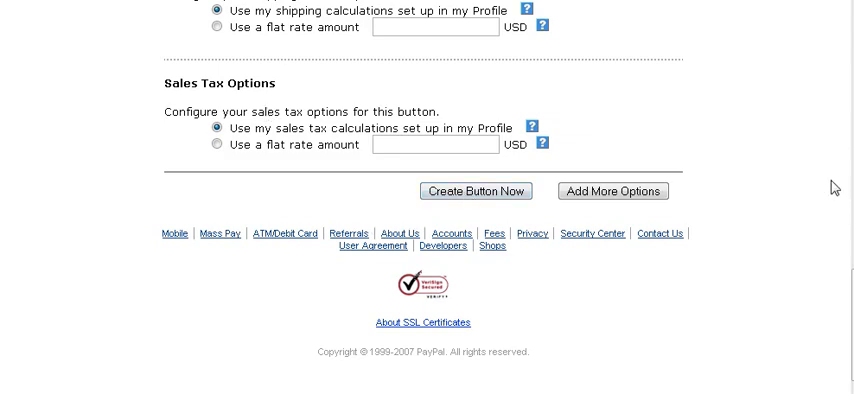
- On Add More Options, enter the success URL yourdomain.com/downloadpag
click(612, 192)
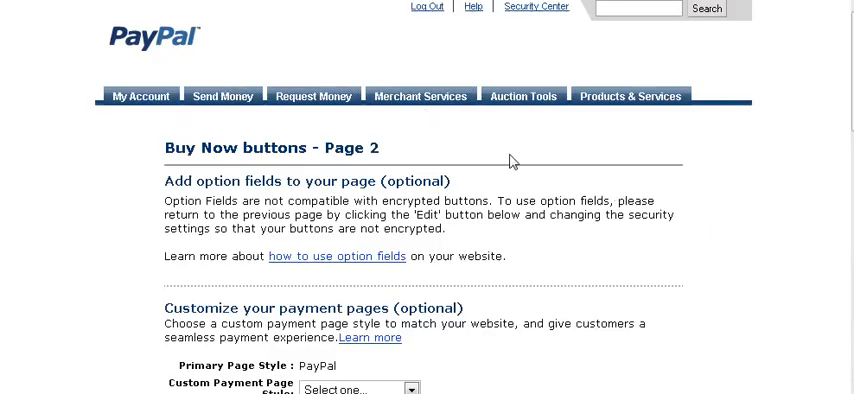
scroll(down, 3)
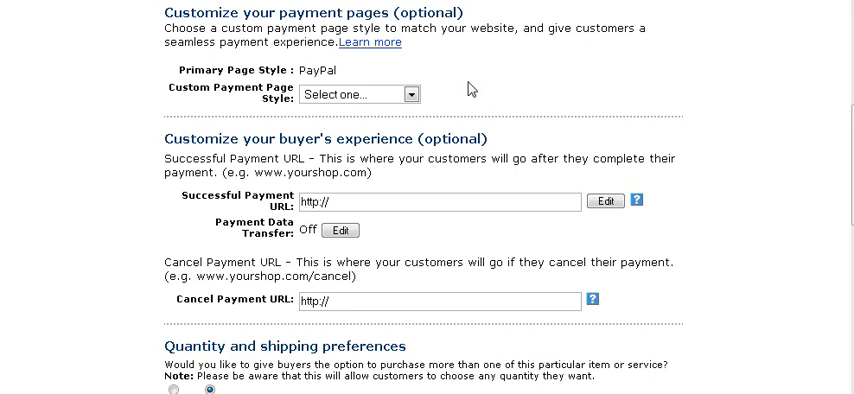
mouse_move(506, 96)
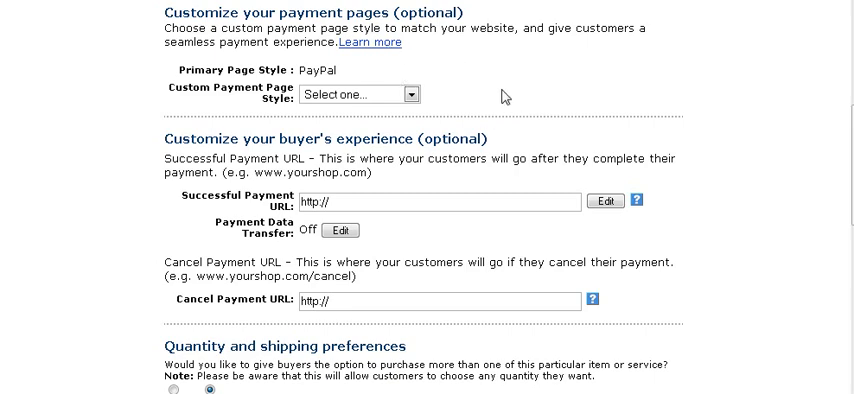
mouse_move(428, 96)
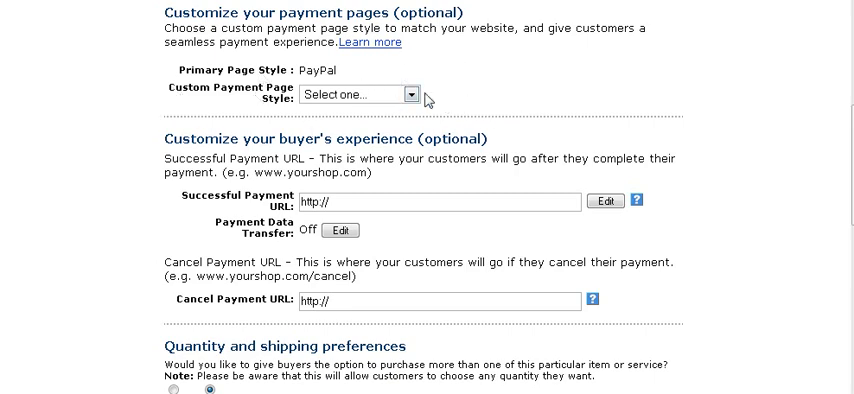
mouse_move(482, 104)
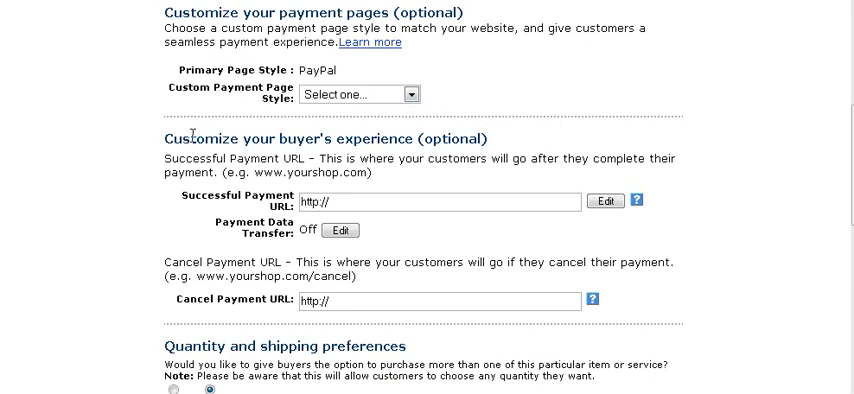
scroll(down, 3)
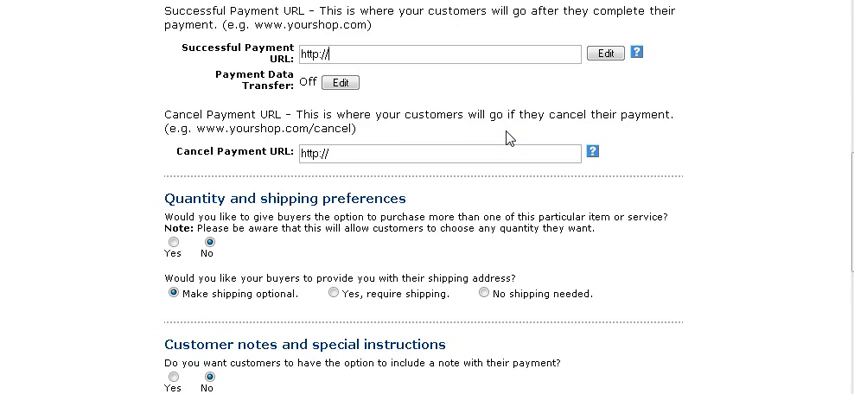
text(your)
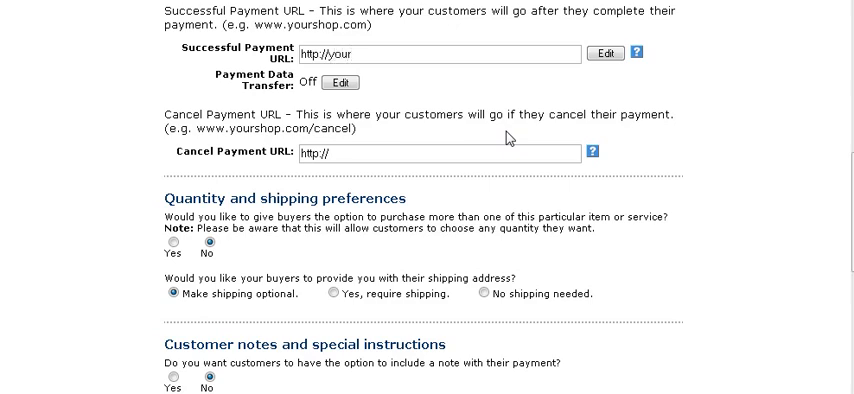
text(dom)
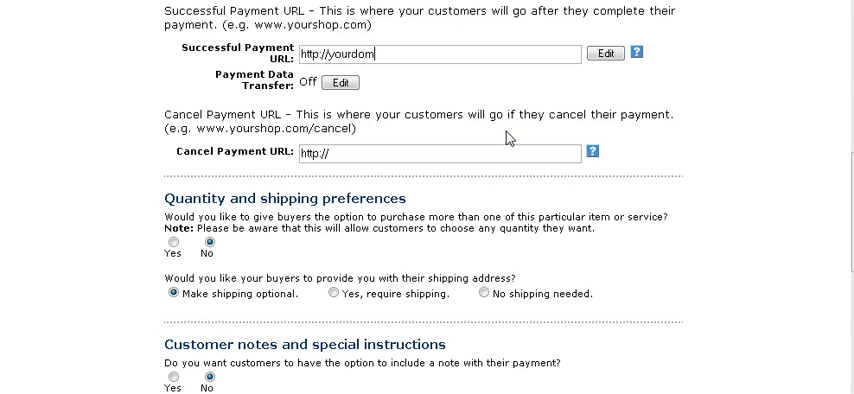
text(ain.)
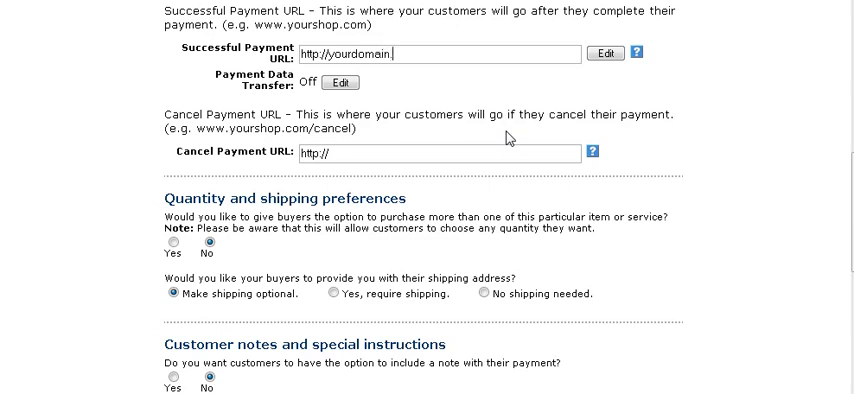
text(com/)
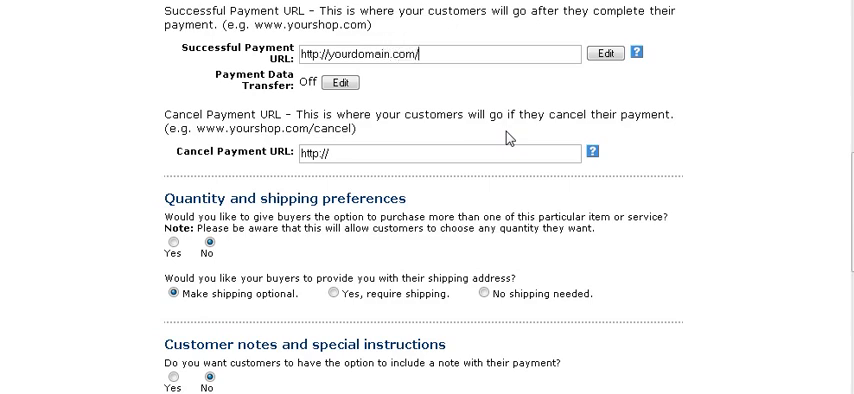
text(downlo)
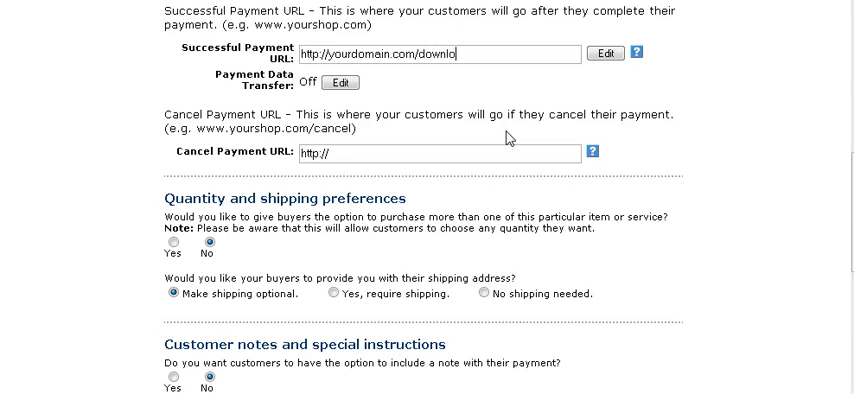
text(adpage)
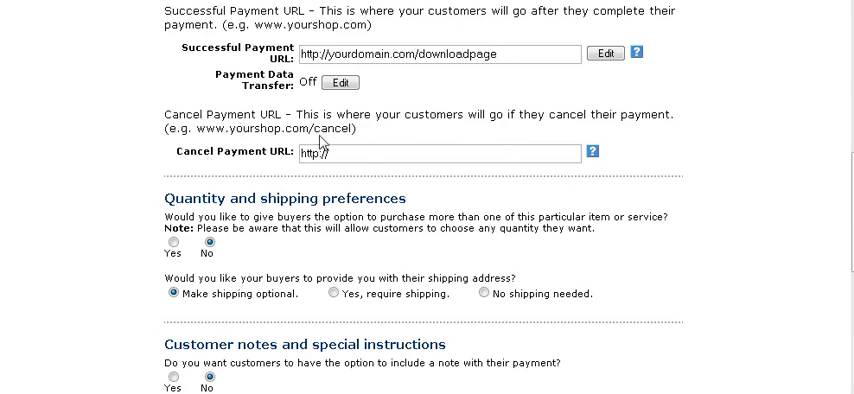
- Reuse the success address as the cancel-payment URL
scroll(down, 3)
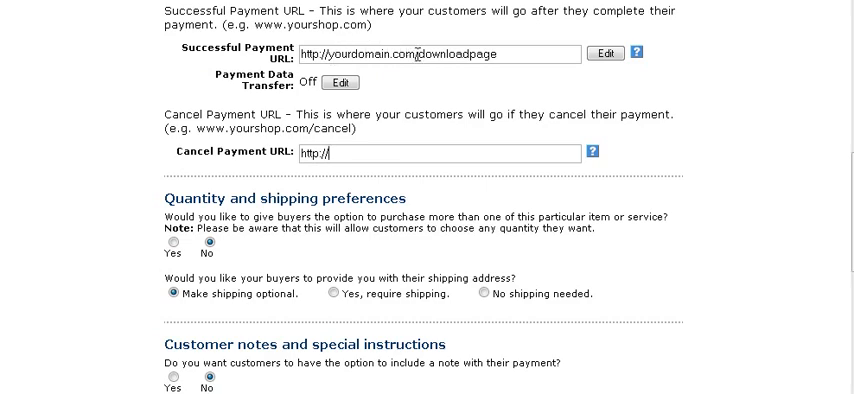
double_click(360, 52)
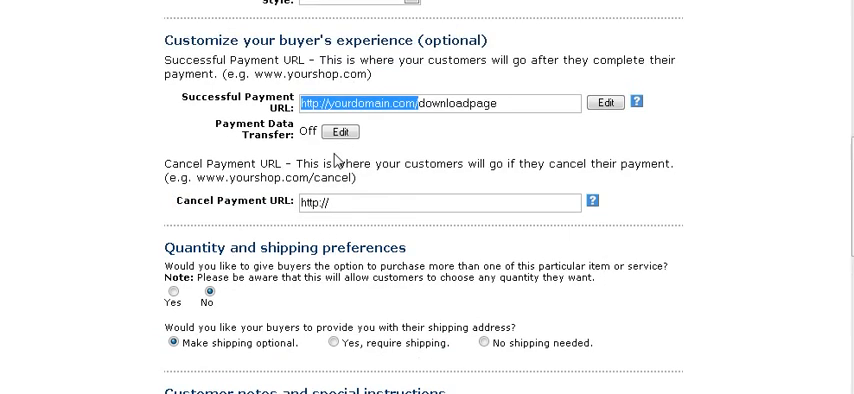
click(440, 202)
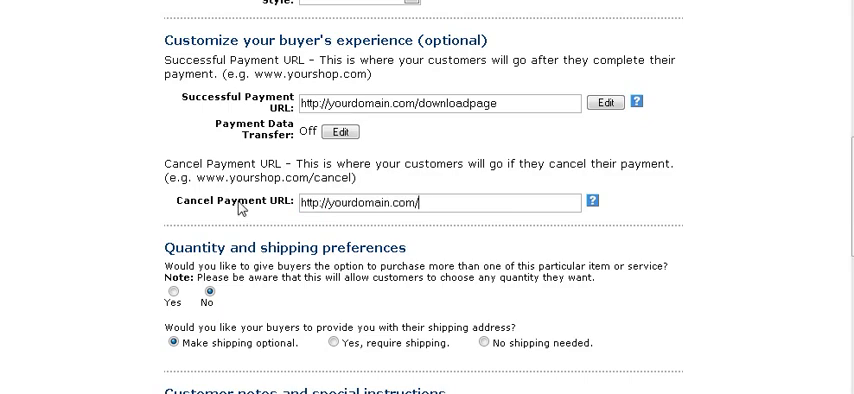
scroll(down, 3)
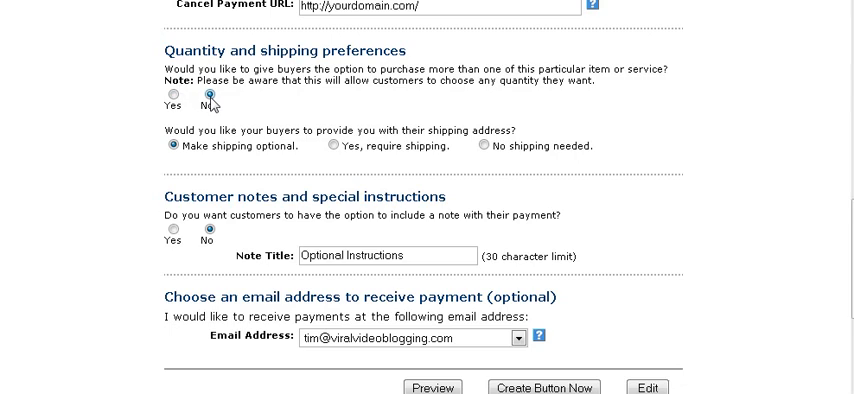
scroll(down, 3)
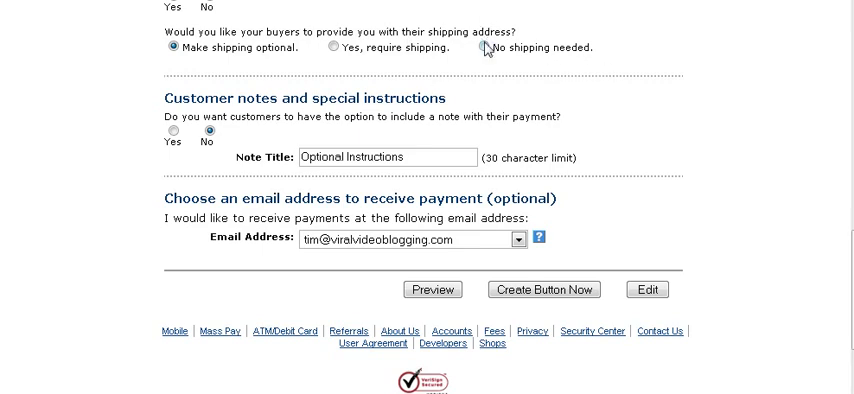
- Set shipping address to not required and Customer notes to No, keeping the email address
click(488, 48)
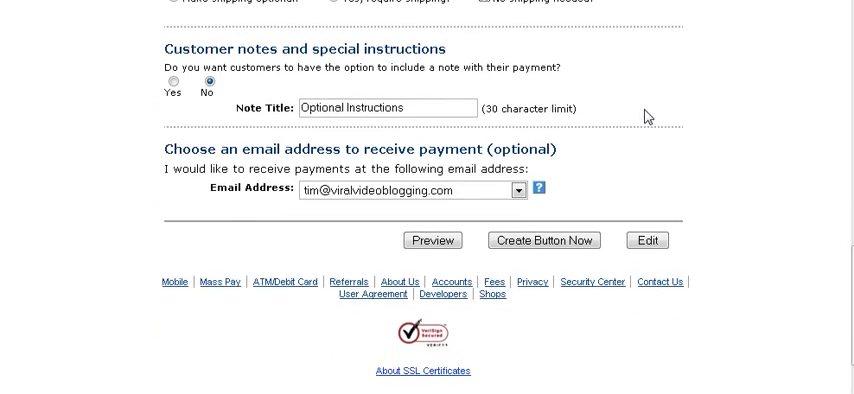
mouse_move(112, 92)
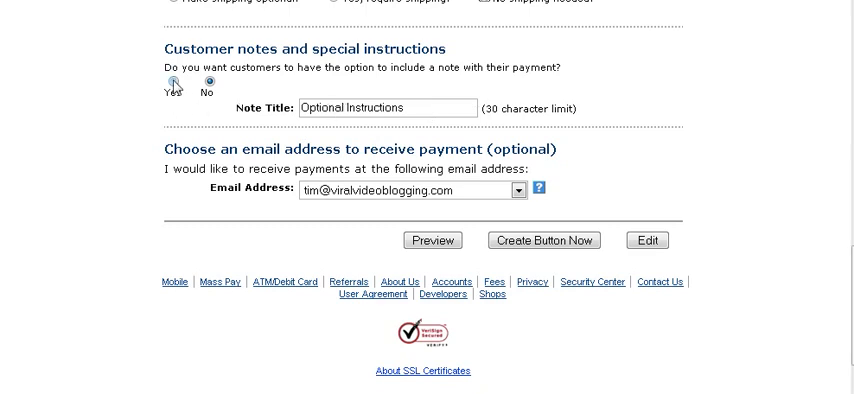
click(208, 82)
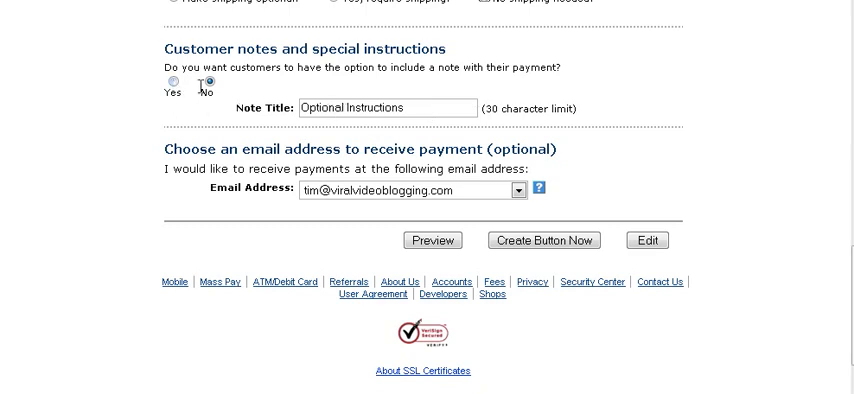
click(208, 84)
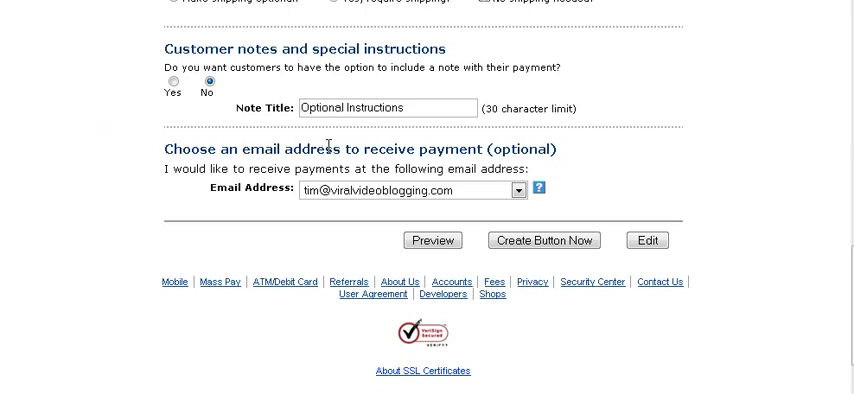
scroll(down, 3)
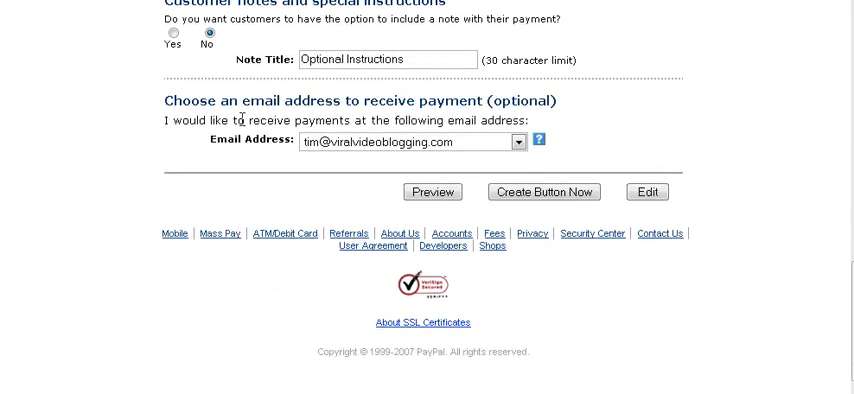
mouse_move(322, 122)
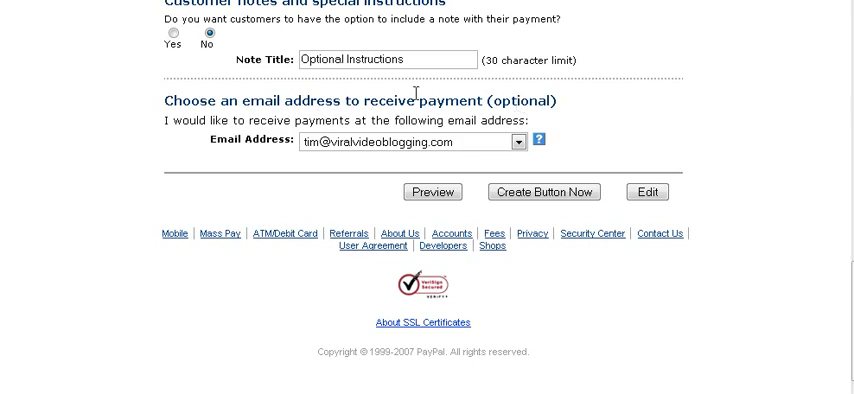
mouse_move(690, 132)
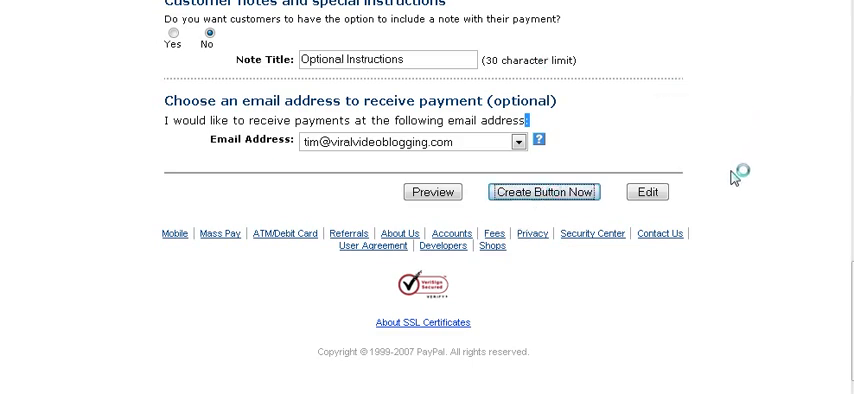
- Create the button and select all of its generated HTML code for copying to Notepad
click(544, 192)
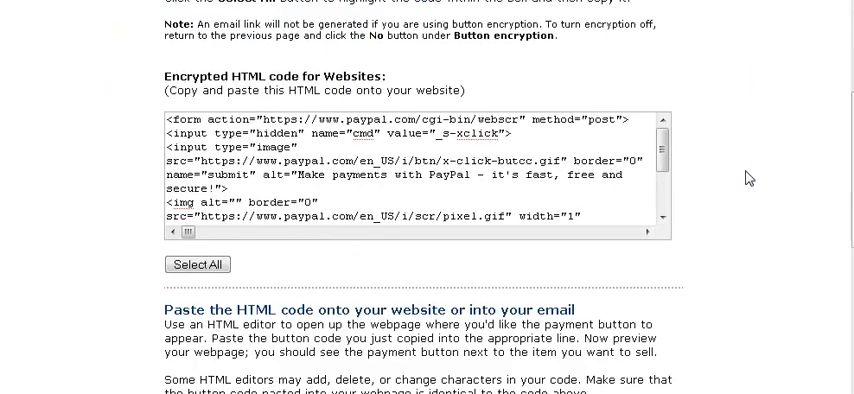
mouse_move(260, 20)
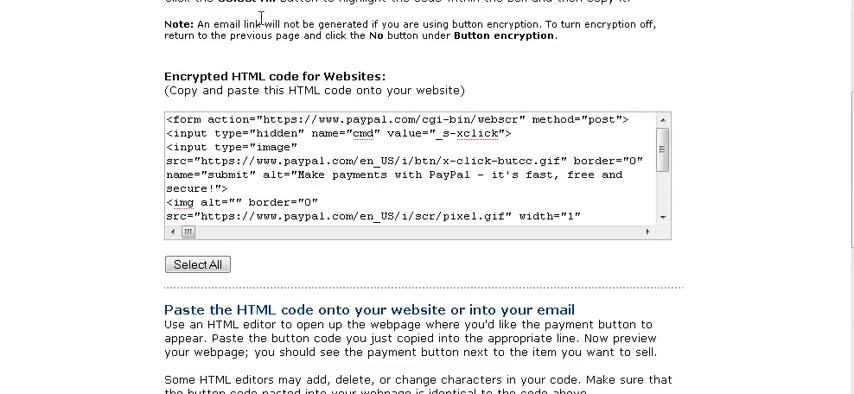
scroll(down, 3)
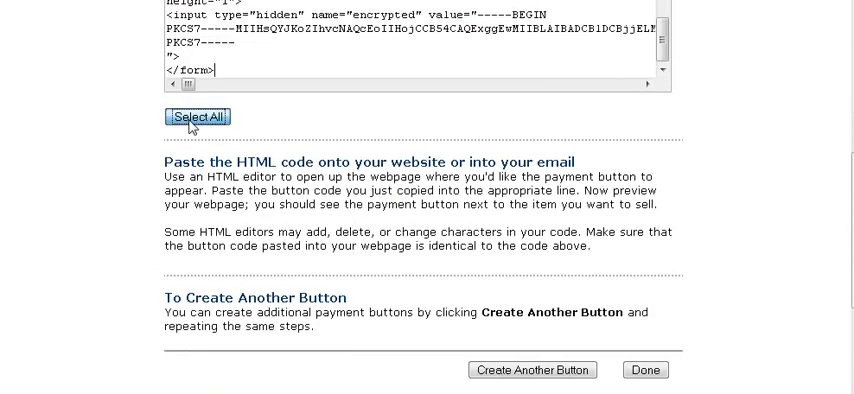
click(198, 116)
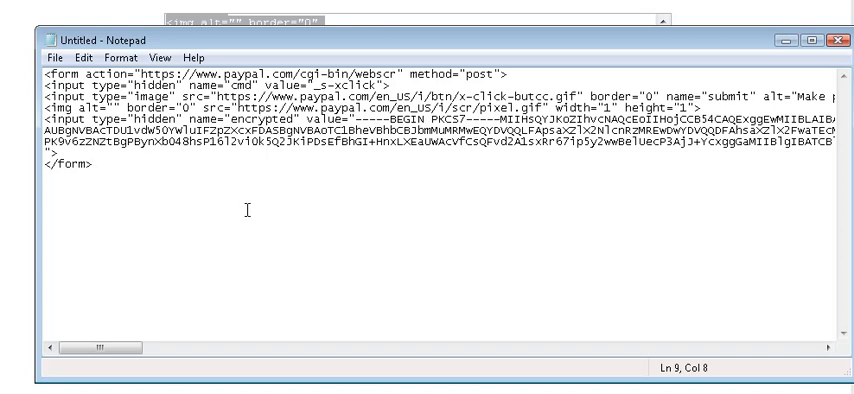
mouse_move(498, 144)
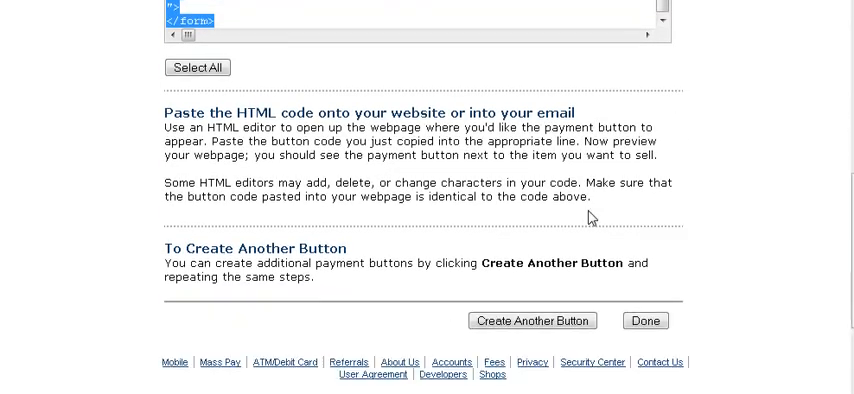
- Return to the button page's Add More Options and head to My Account > Profile
scroll(down, 3)
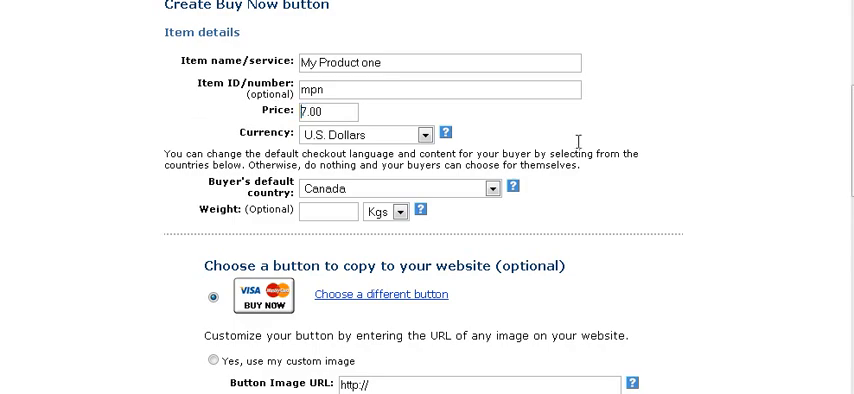
scroll(down, 3)
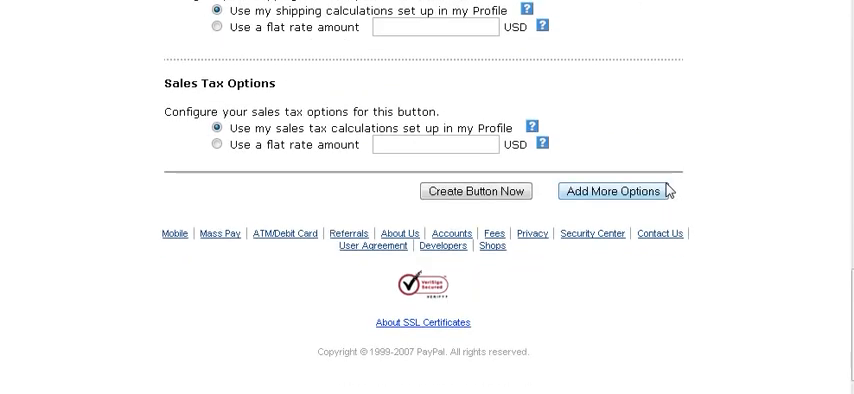
click(616, 190)
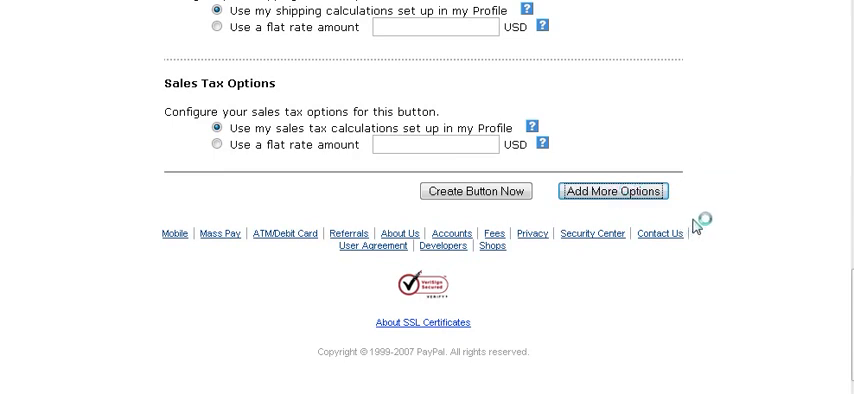
mouse_move(718, 206)
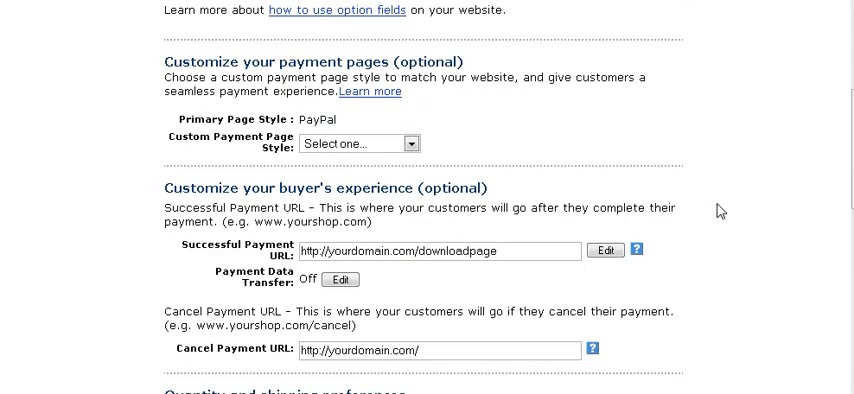
scroll(down, 3)
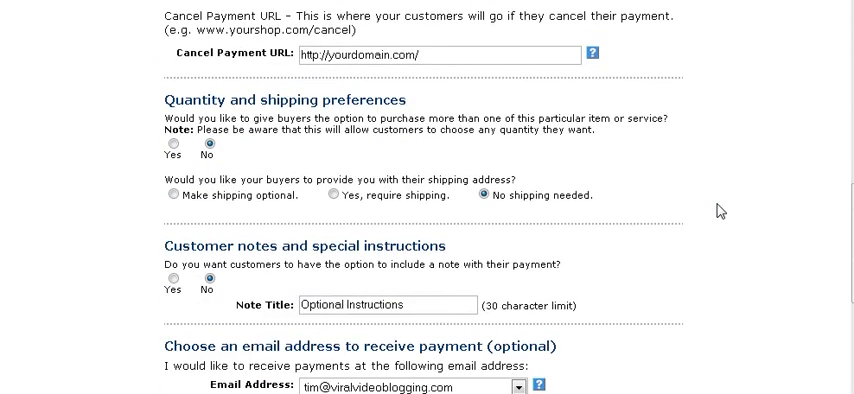
scroll(down, 3)
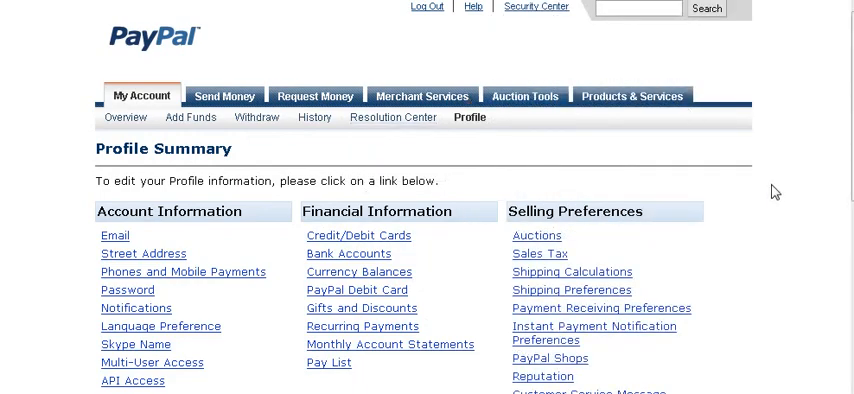
scroll(down, 3)
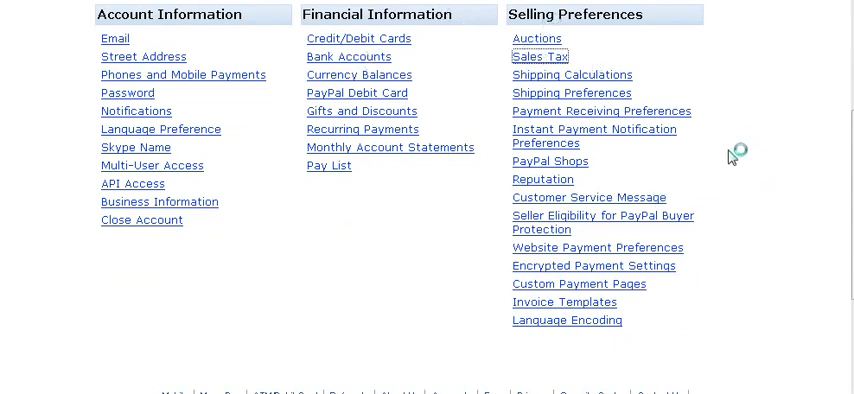
click(532, 56)
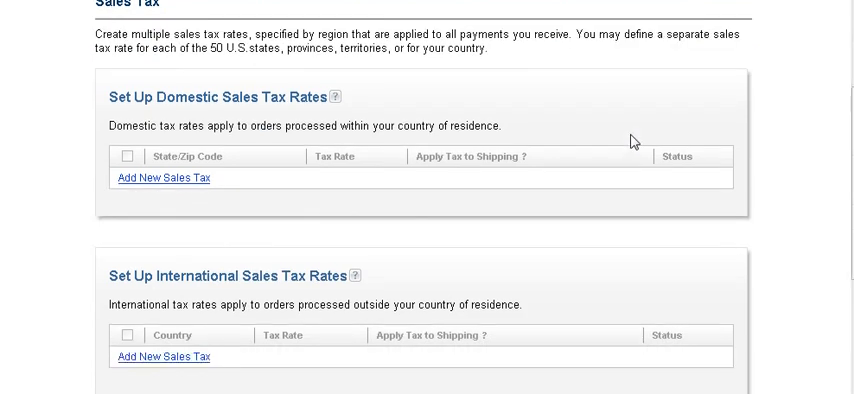
mouse_move(300, 212)
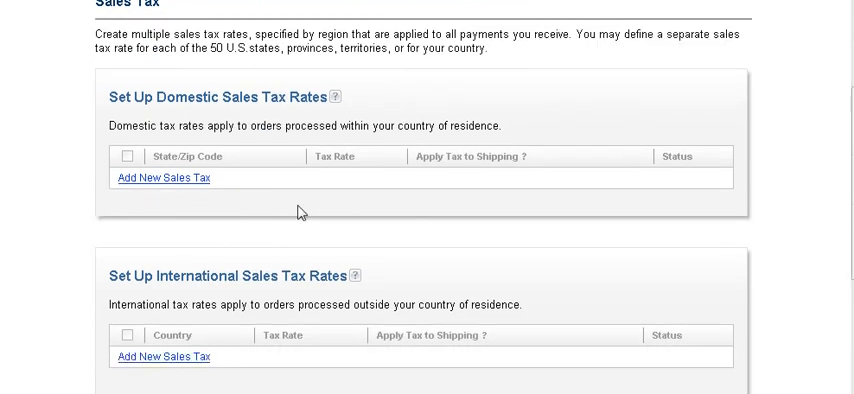
mouse_move(92, 176)
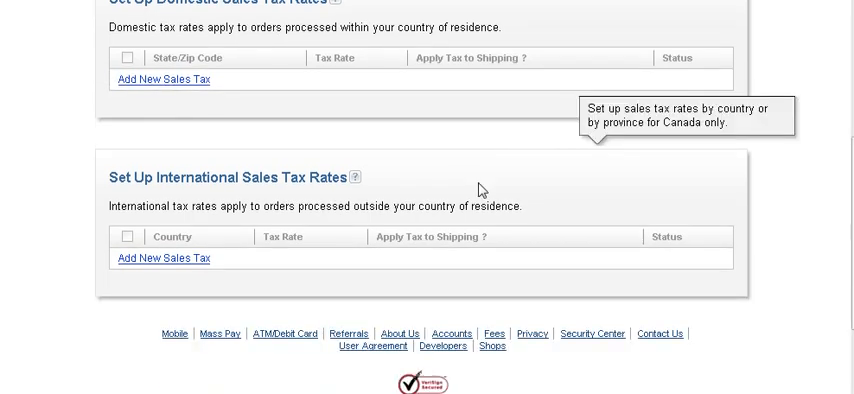
scroll(down, 3)
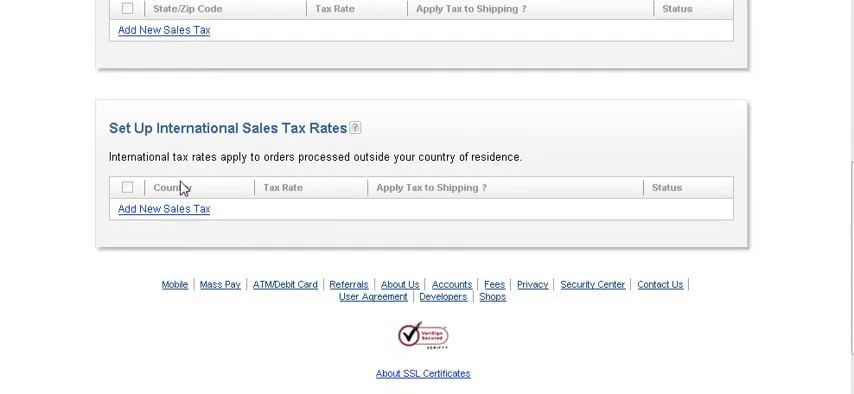
scroll(down, 3)
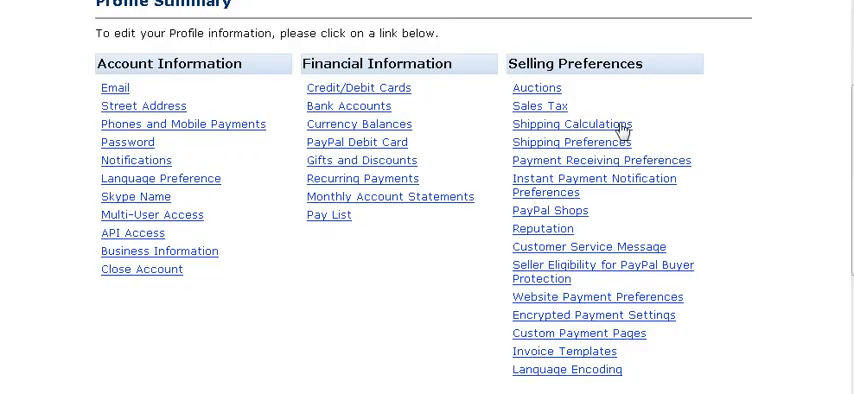
mouse_move(604, 132)
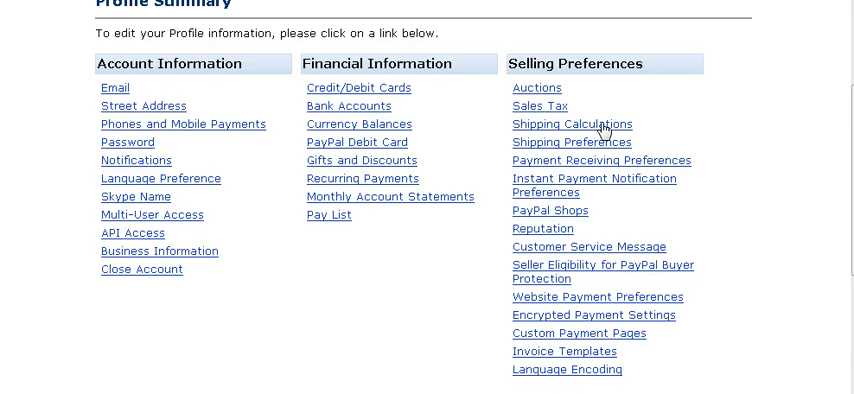
- Review the Shipping Calculations cost method and price ranges, then go back to Profile Summary
click(568, 124)
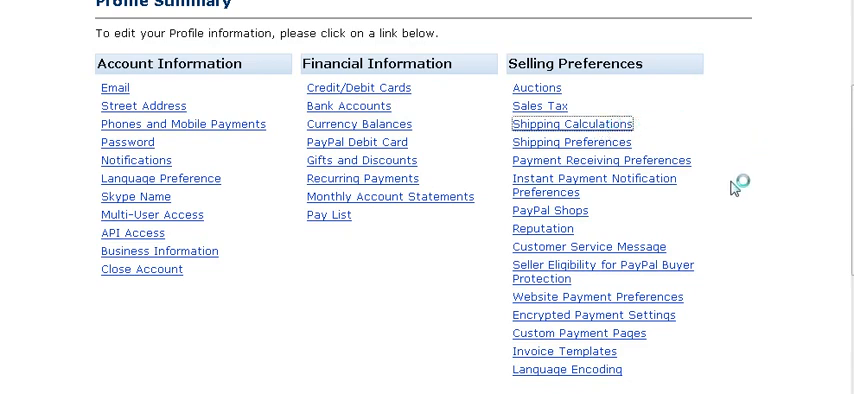
click(568, 124)
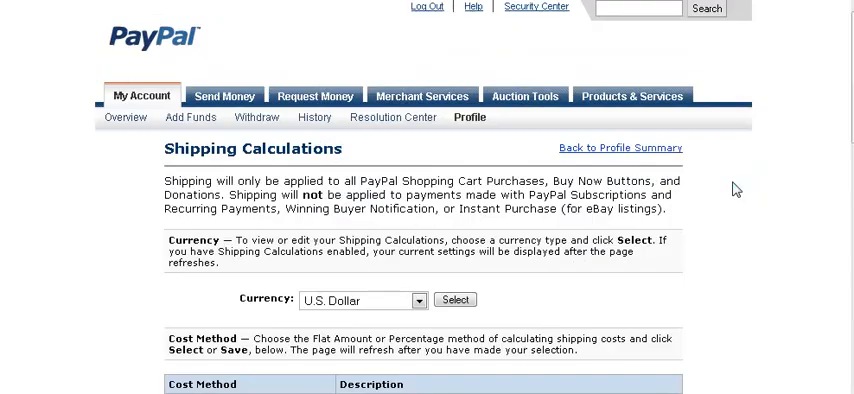
scroll(down, 3)
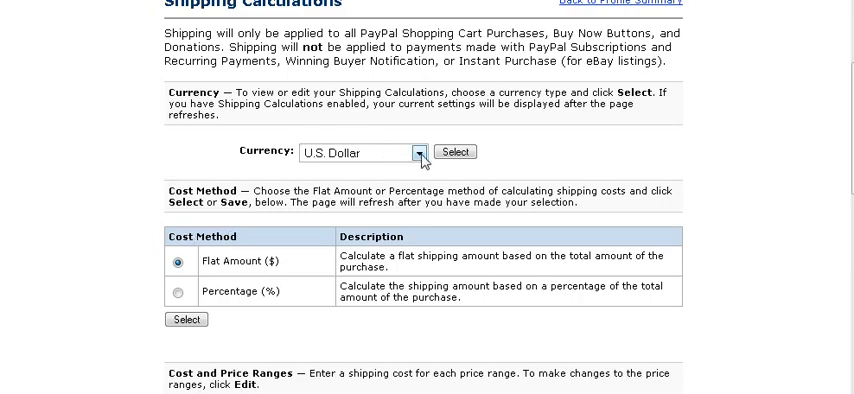
scroll(down, 3)
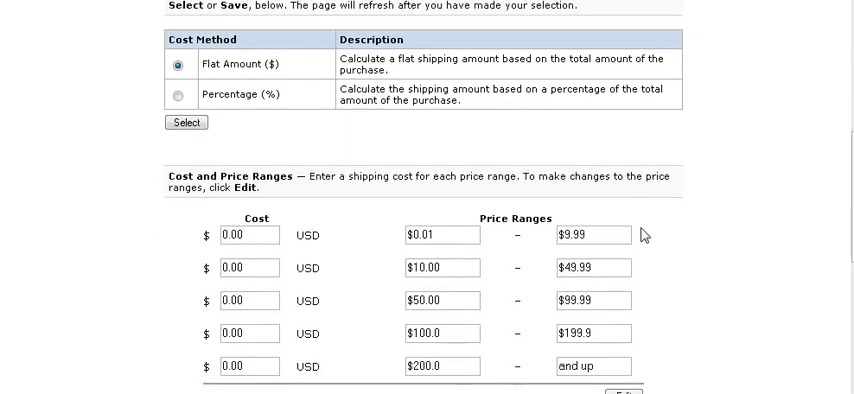
scroll(down, 3)
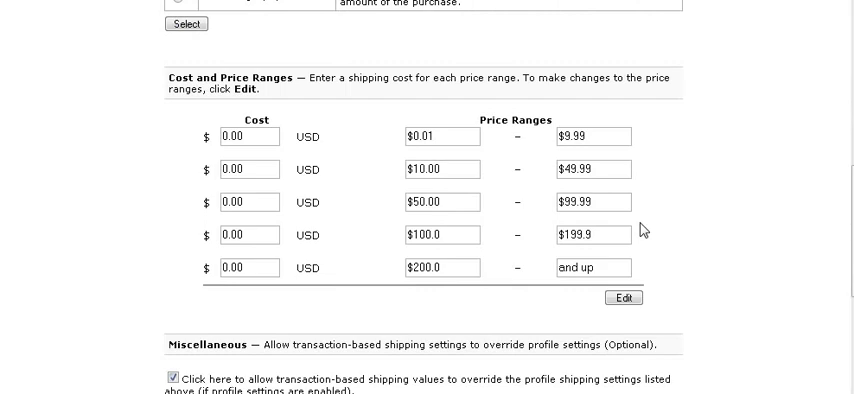
scroll(down, 3)
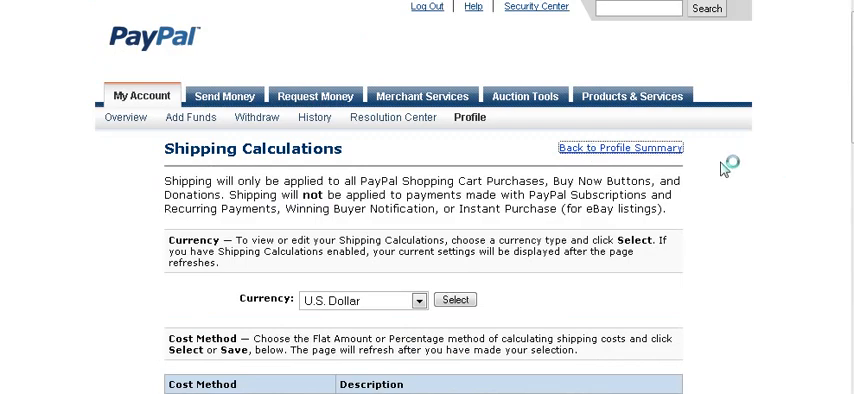
mouse_move(740, 196)
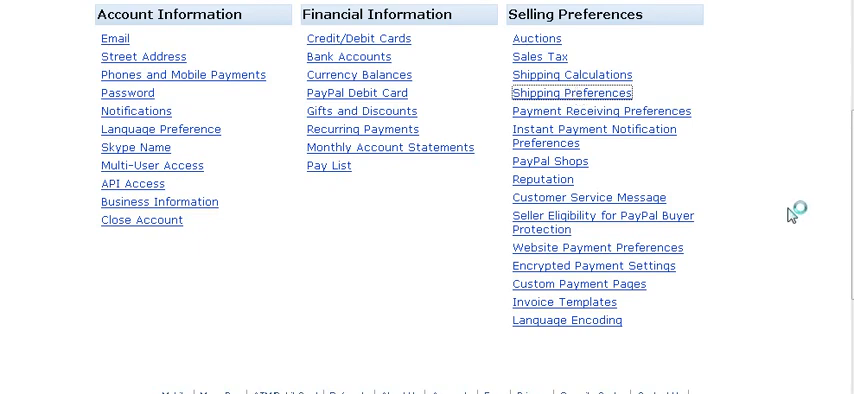
mouse_move(768, 212)
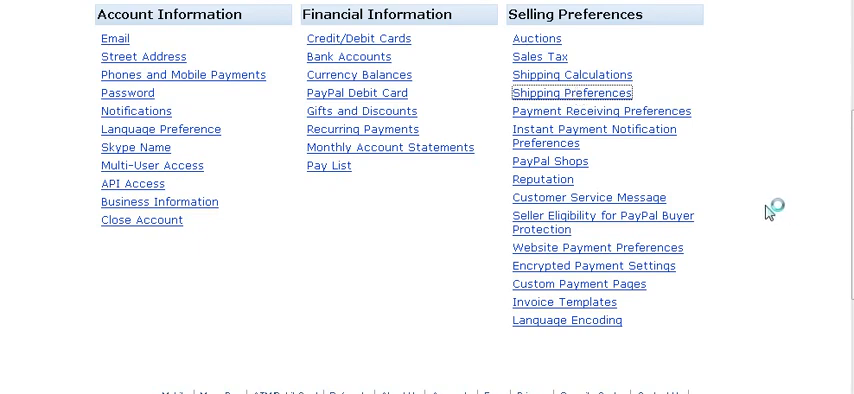
click(572, 92)
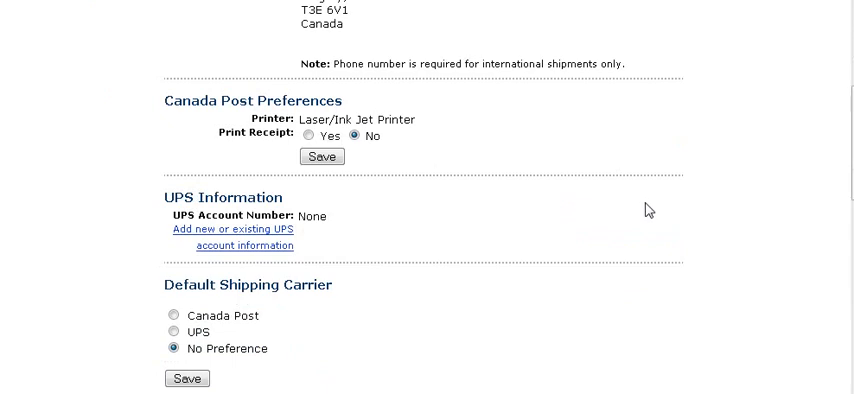
scroll(down, 3)
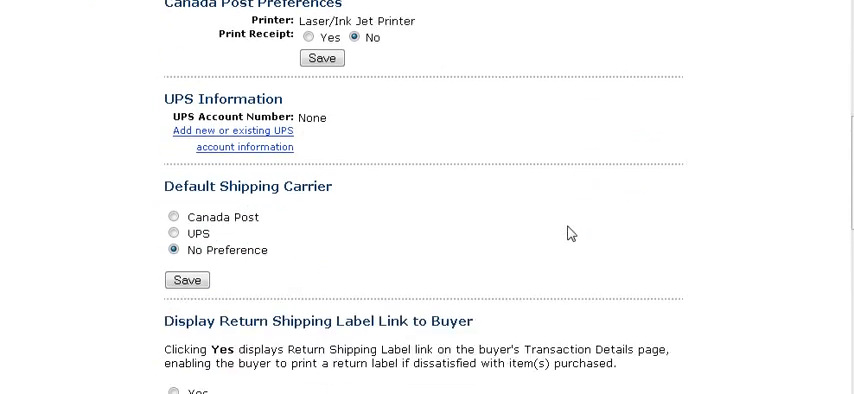
mouse_move(118, 110)
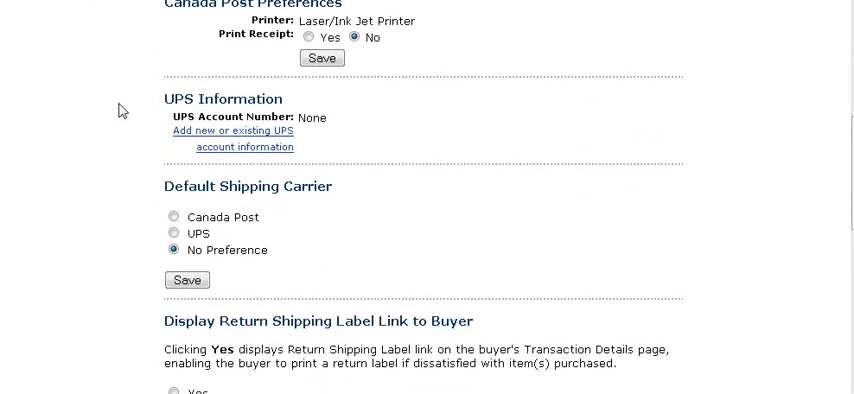
scroll(down, 3)
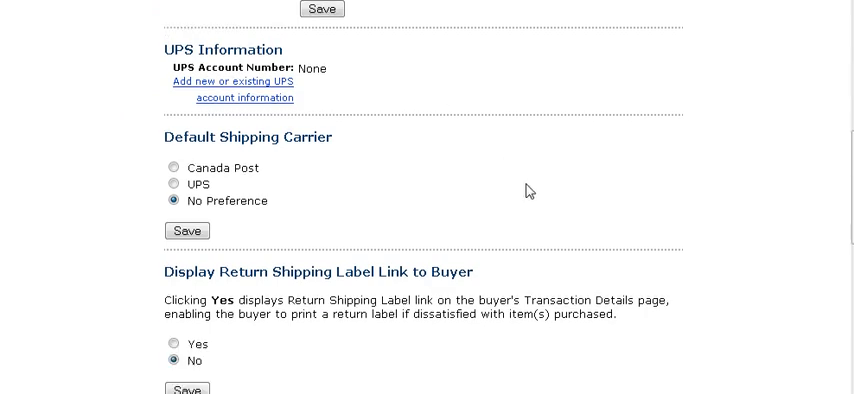
scroll(down, 3)
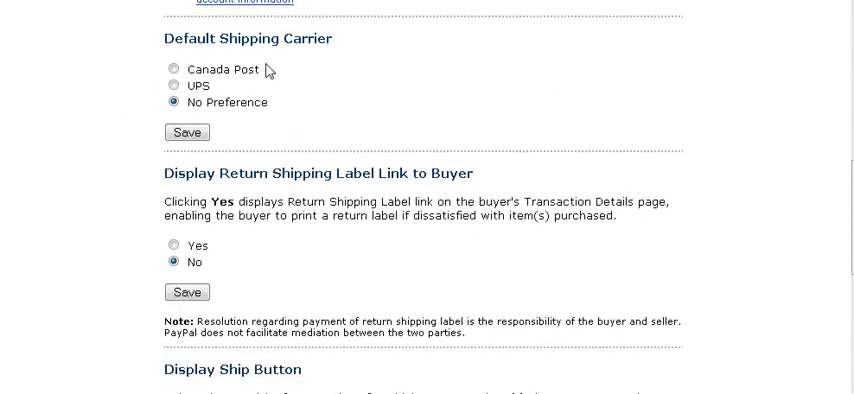
scroll(down, 3)
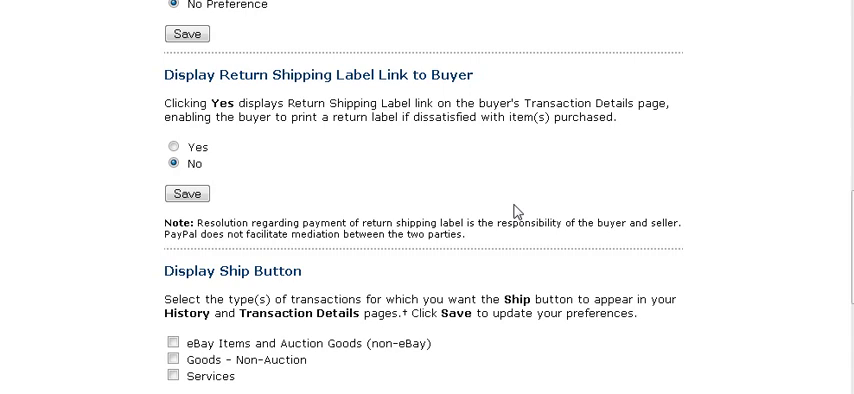
scroll(down, 3)
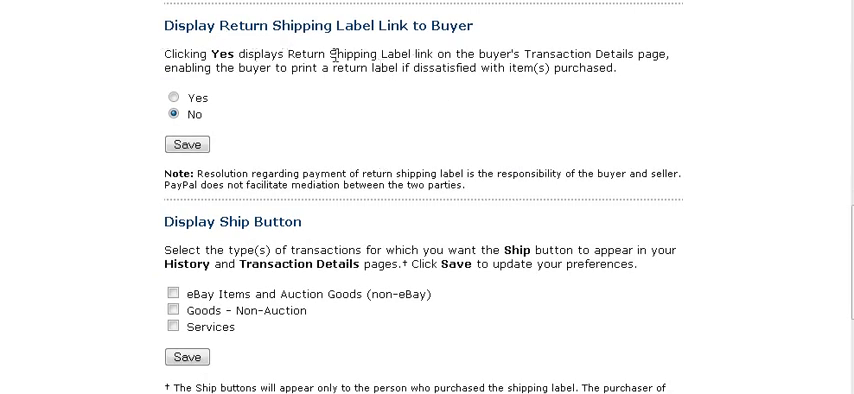
scroll(down, 3)
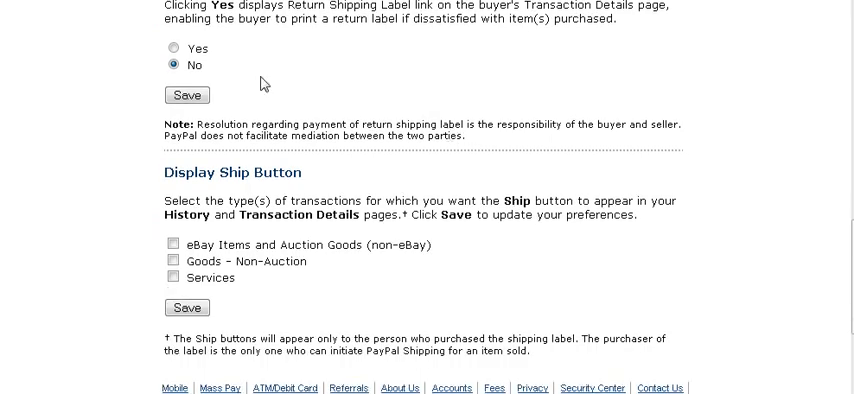
scroll(down, 3)
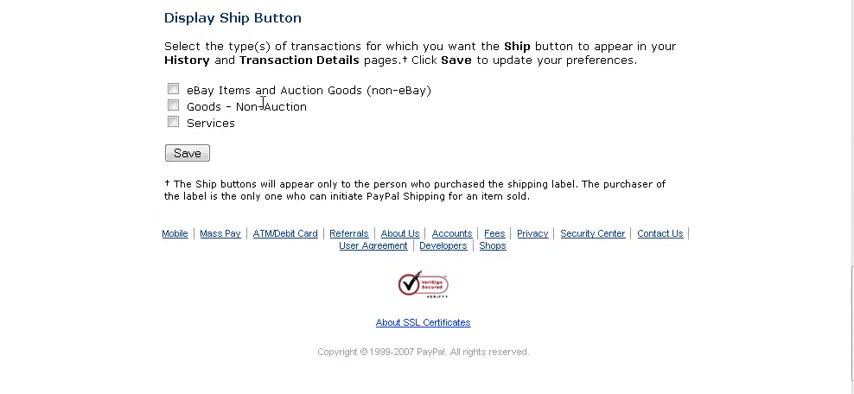
mouse_move(520, 124)
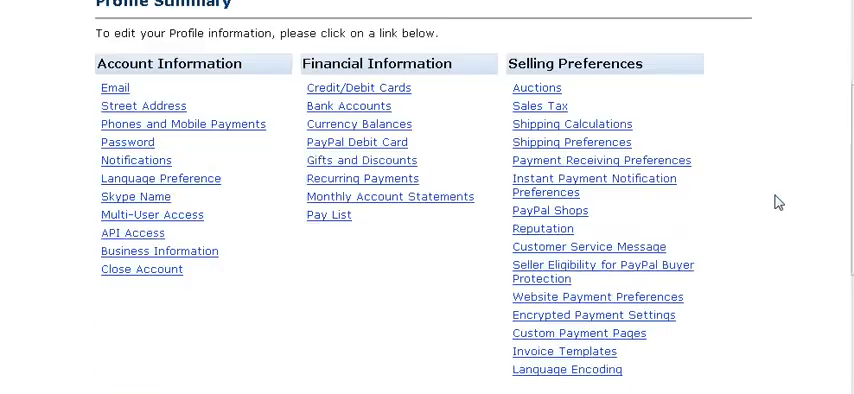
scroll(down, 3)
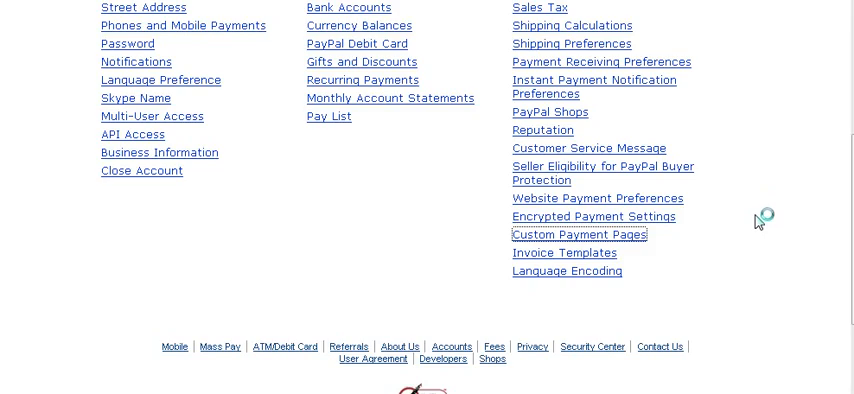
- Open Custom Payment Page Styles listing the PayPal and adsensebizinabox styles
click(580, 234)
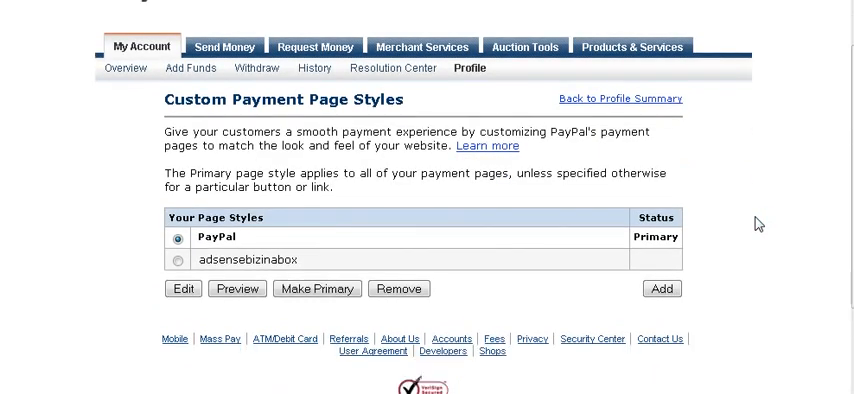
scroll(down, 3)
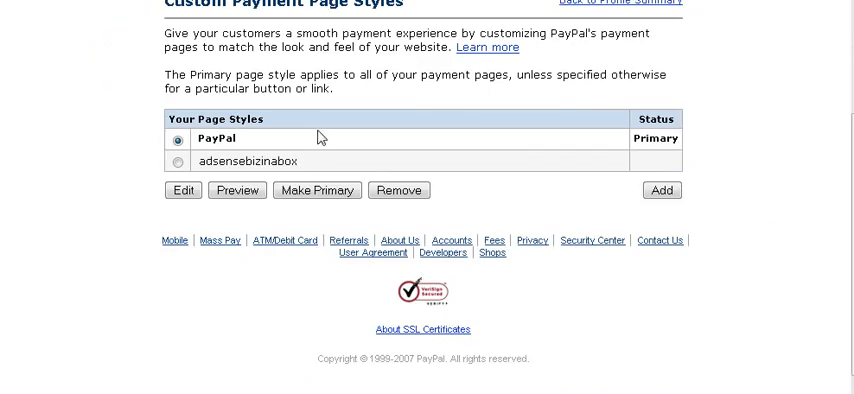
mouse_move(310, 152)
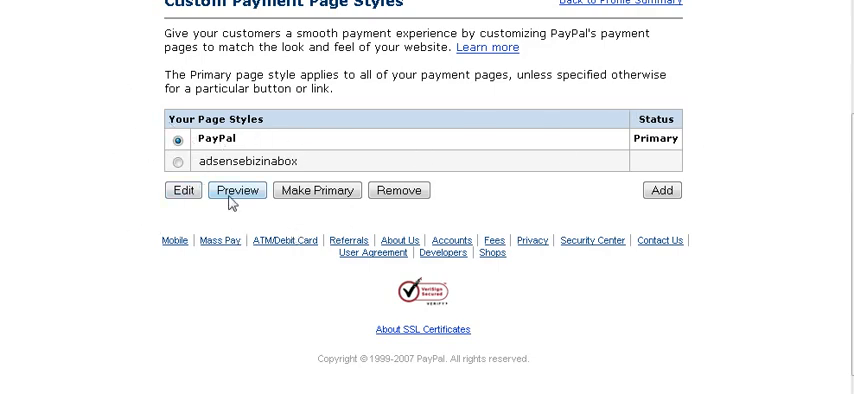
mouse_move(304, 218)
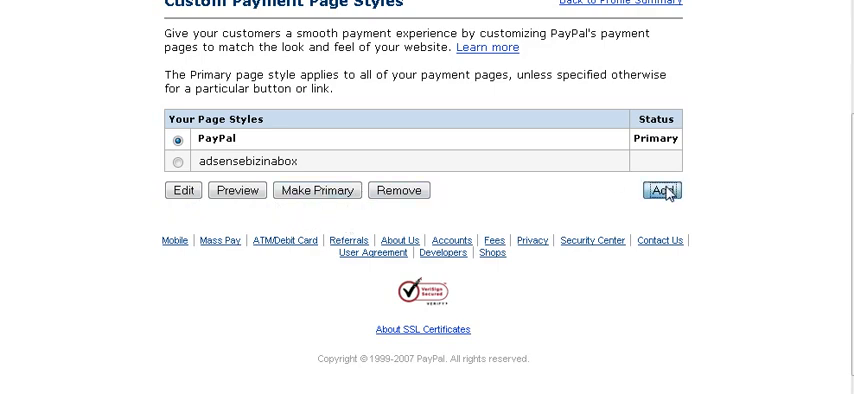
click(662, 190)
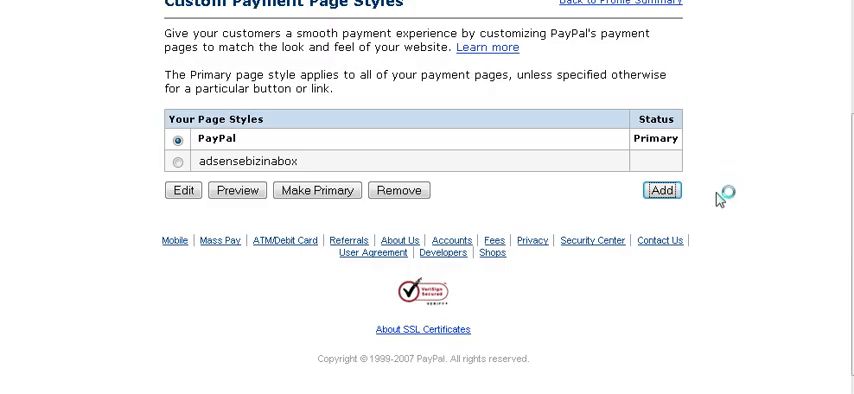
- Add a page style named custom, review the colour fields, then cancel without saving
click(182, 190)
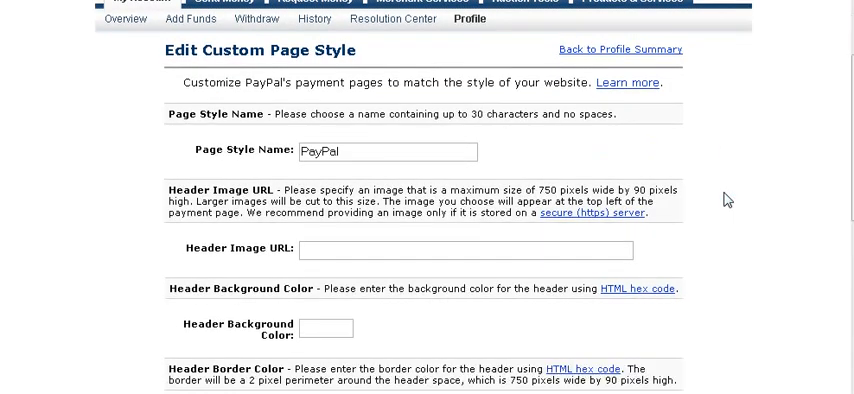
scroll(down, 3)
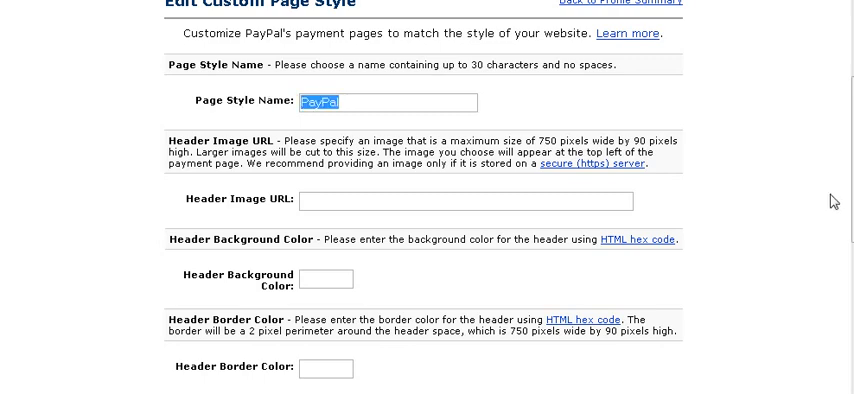
text(custom)
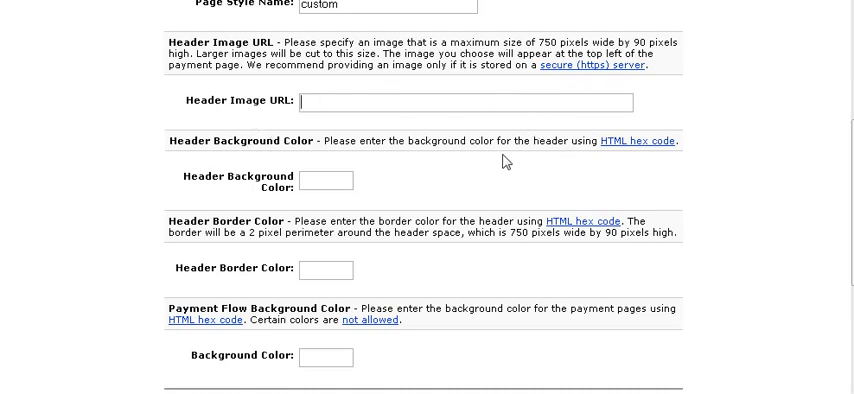
scroll(down, 3)
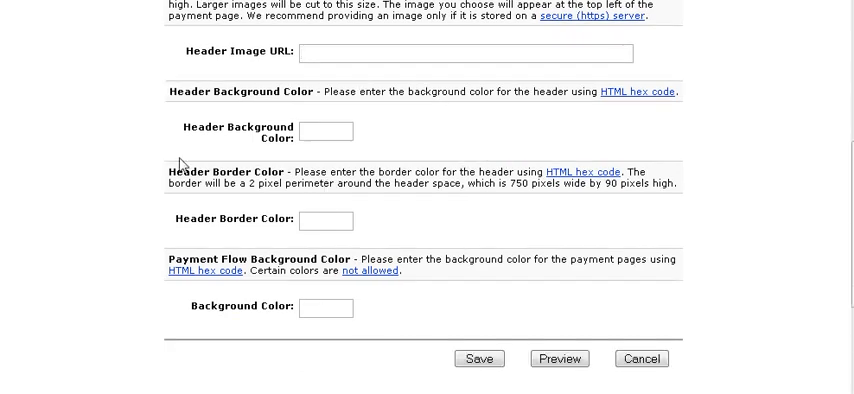
scroll(down, 3)
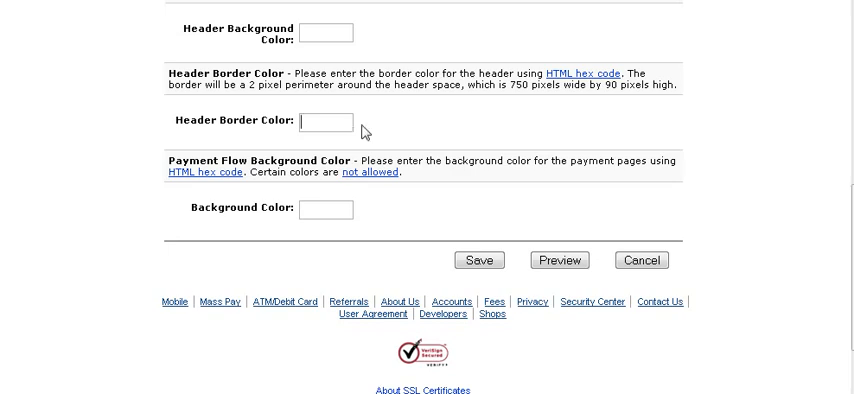
click(324, 120)
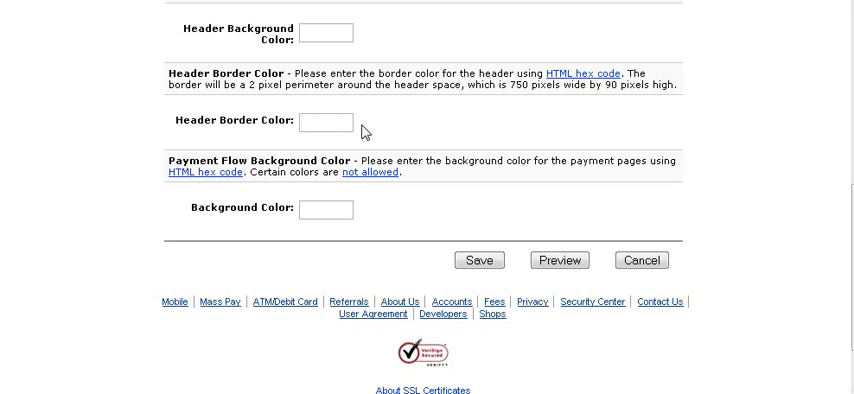
scroll(down, 3)
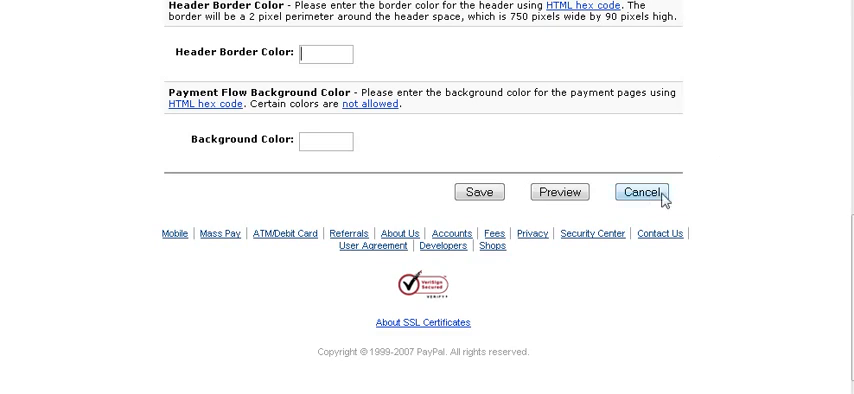
click(640, 192)
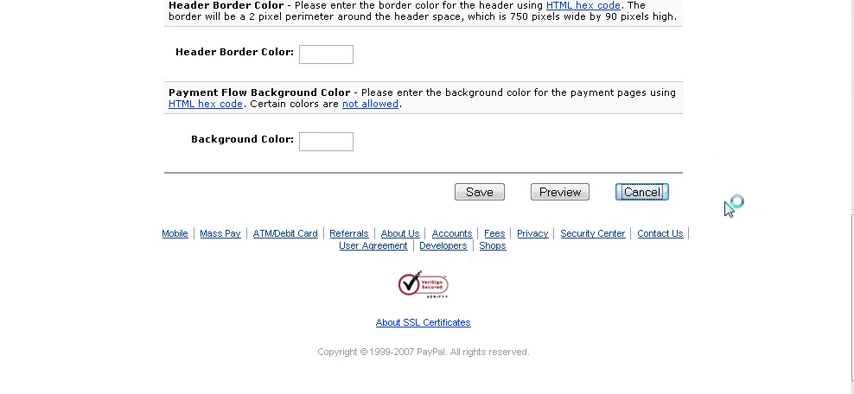
- Save the Notepad code to the desktop as example.html with Save as type All Files
click(640, 192)
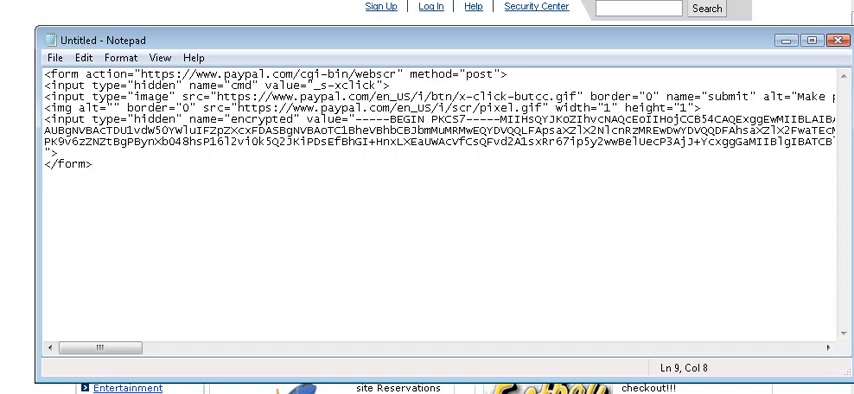
click(42, 68)
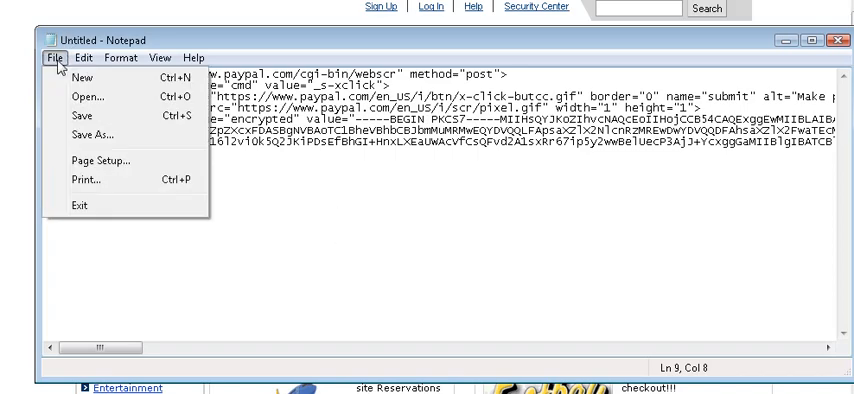
click(72, 132)
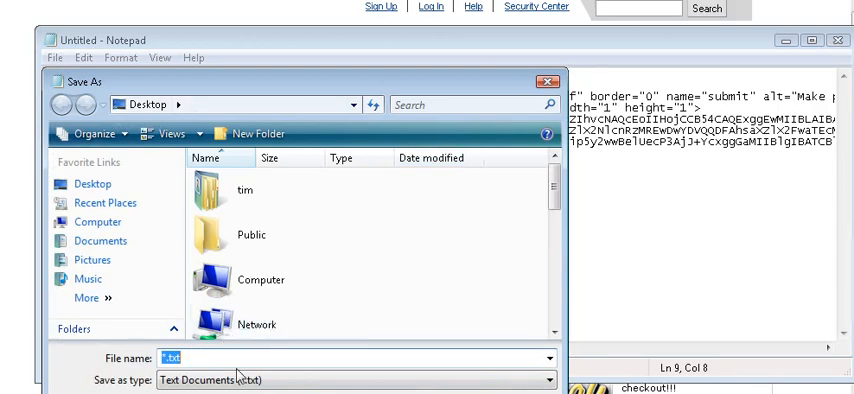
mouse_move(244, 376)
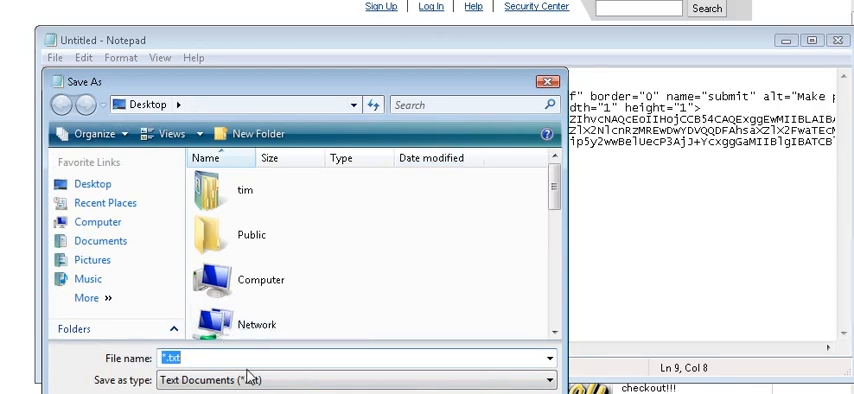
text(exa)
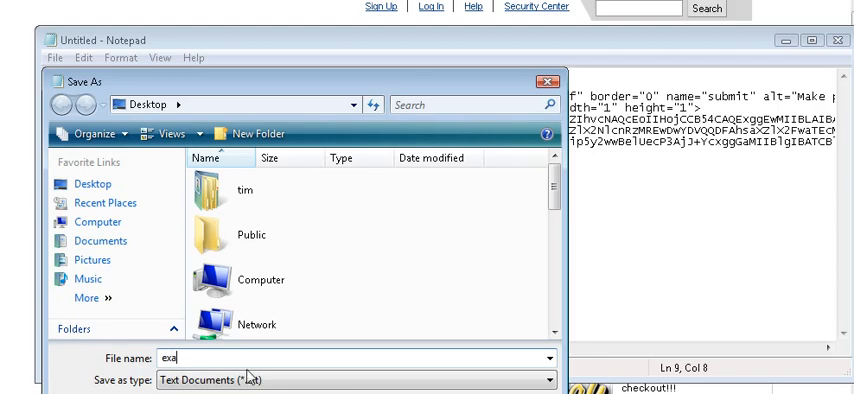
text(mple)
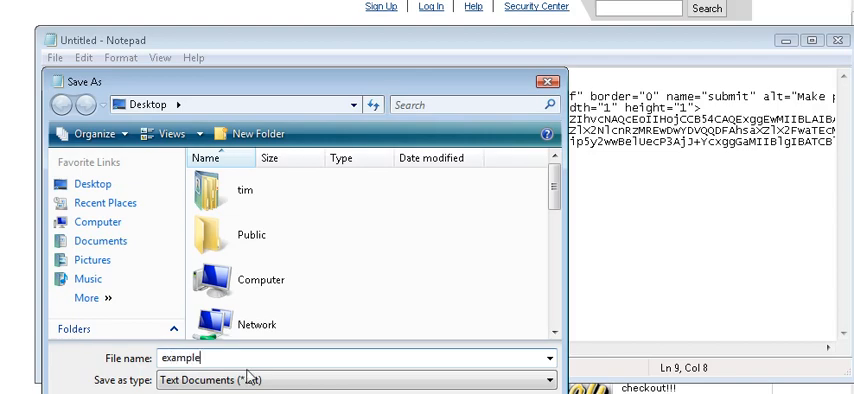
text(.html)
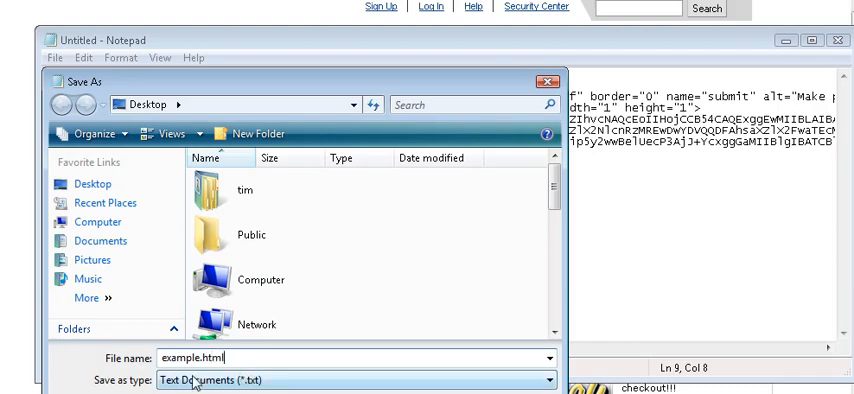
click(548, 380)
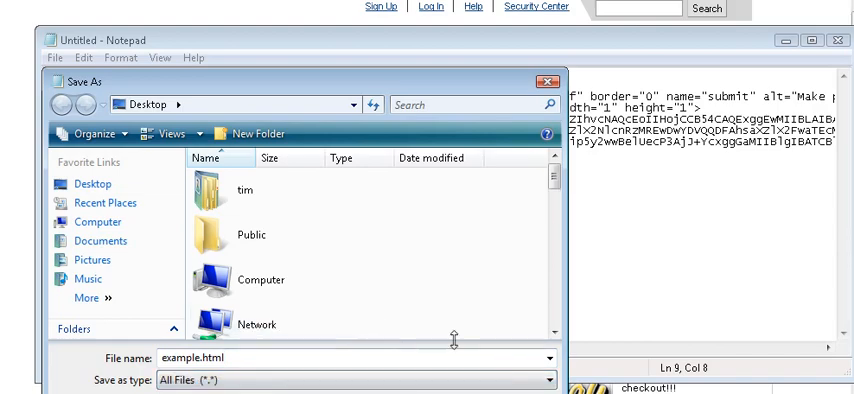
mouse_move(318, 72)
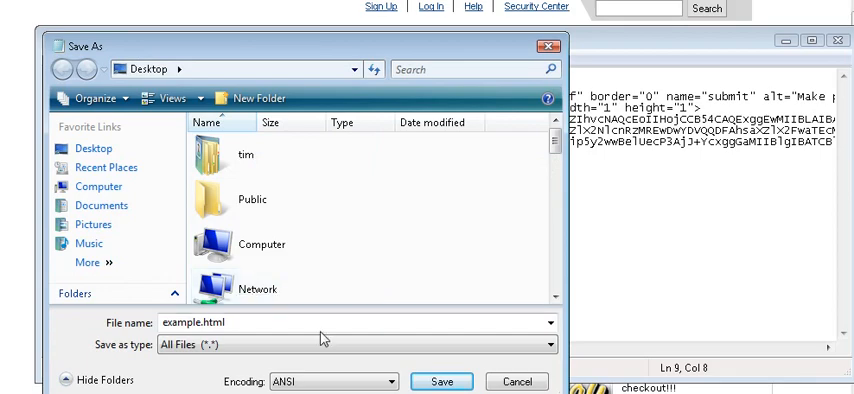
click(442, 382)
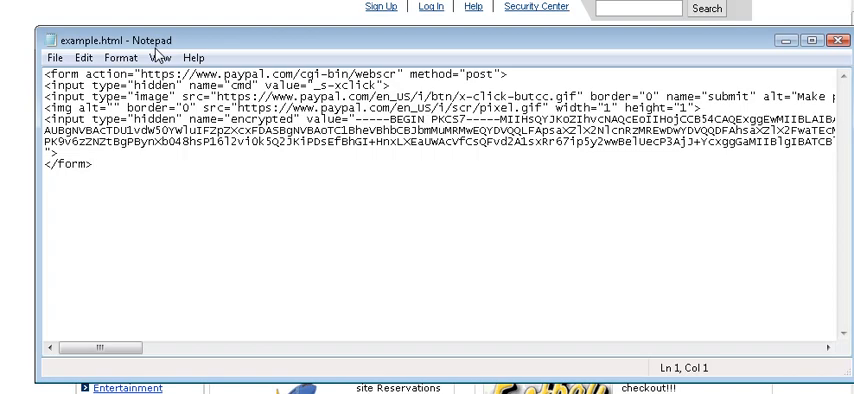
mouse_move(156, 56)
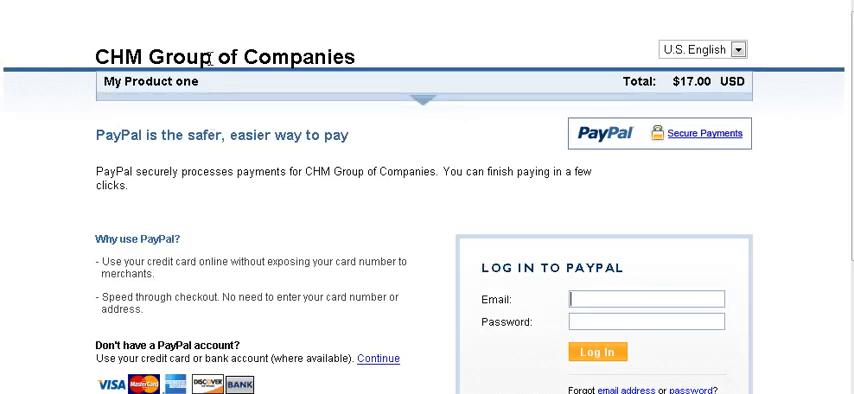
mouse_move(210, 88)
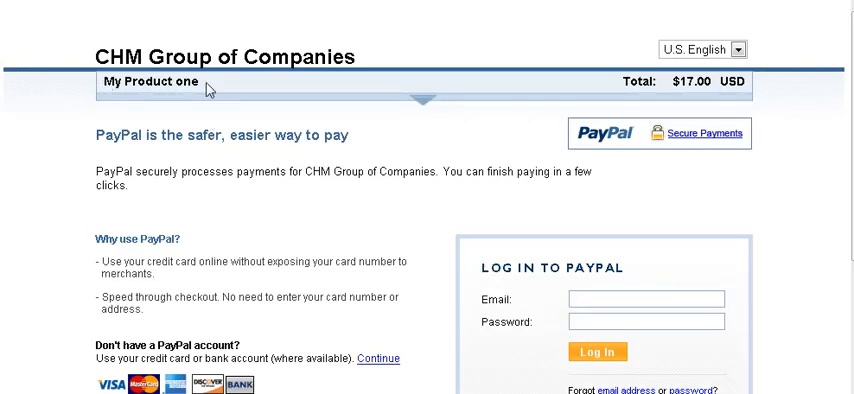
- Open example.html in Firefox and click Buy Now to reach checkout for My Product one, $17.00 USD
click(644, 300)
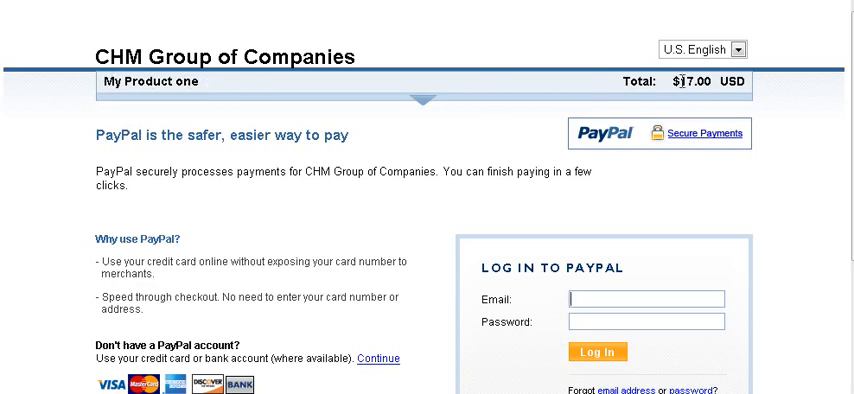
mouse_move(466, 116)
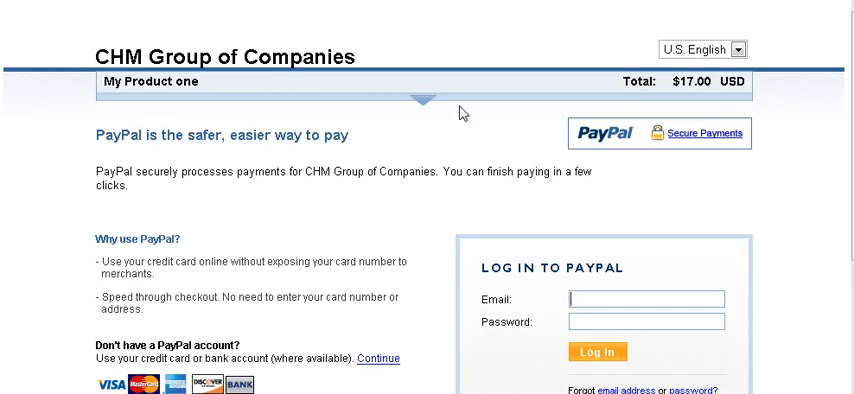
scroll(down, 3)
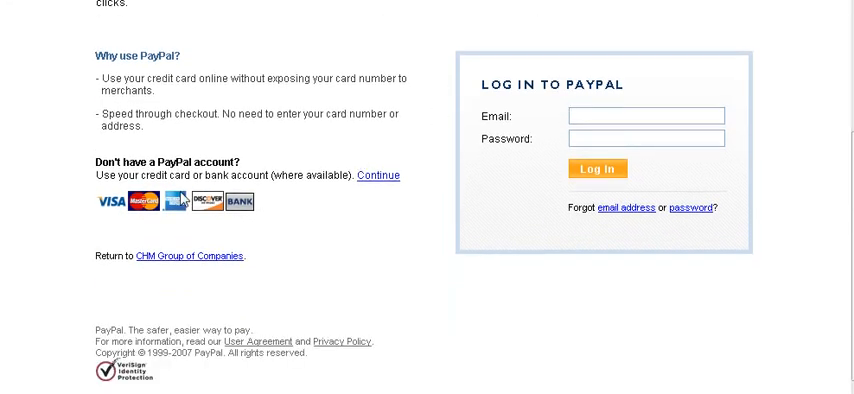
click(644, 116)
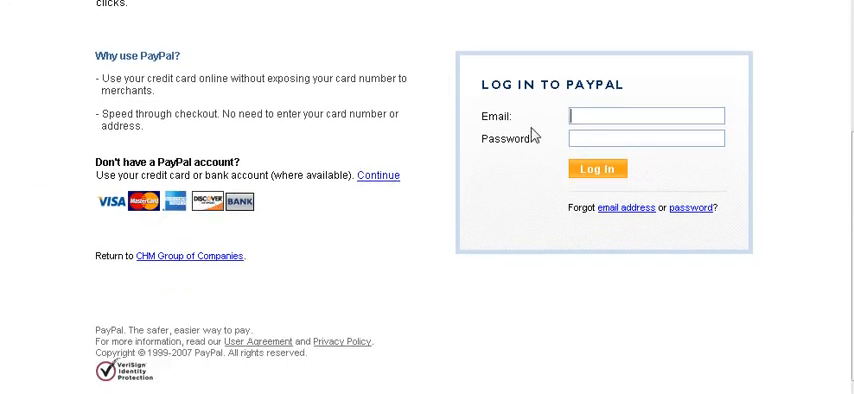
scroll(up, 3)
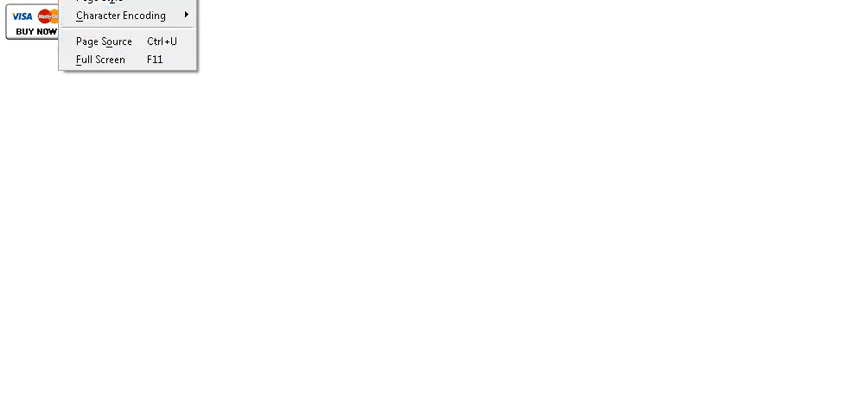
click(104, 40)
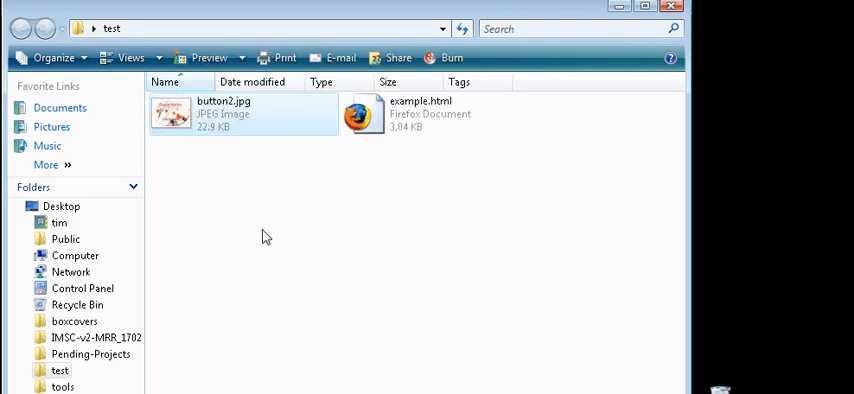
mouse_move(400, 144)
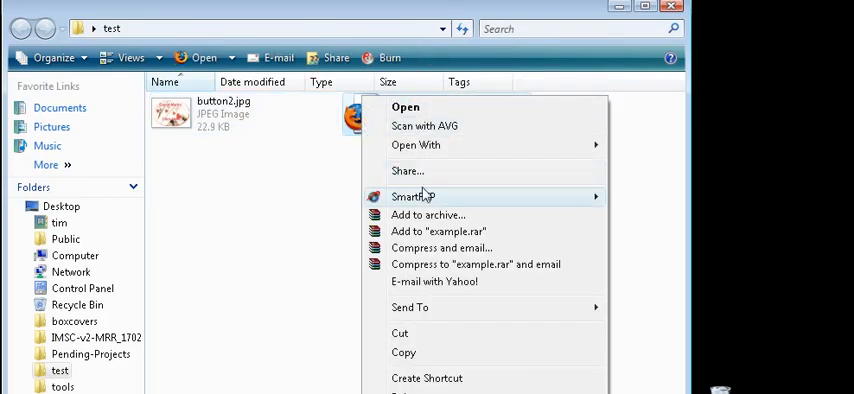
mouse_move(434, 146)
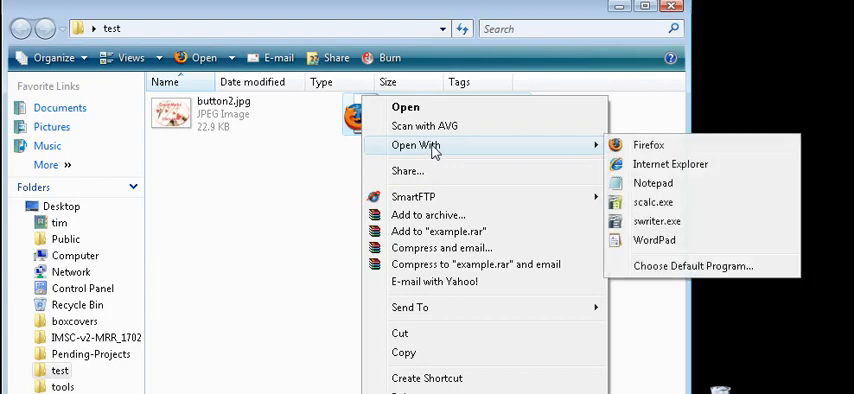
- Reopen example.html from the test folder in Notepad for editing
click(652, 184)
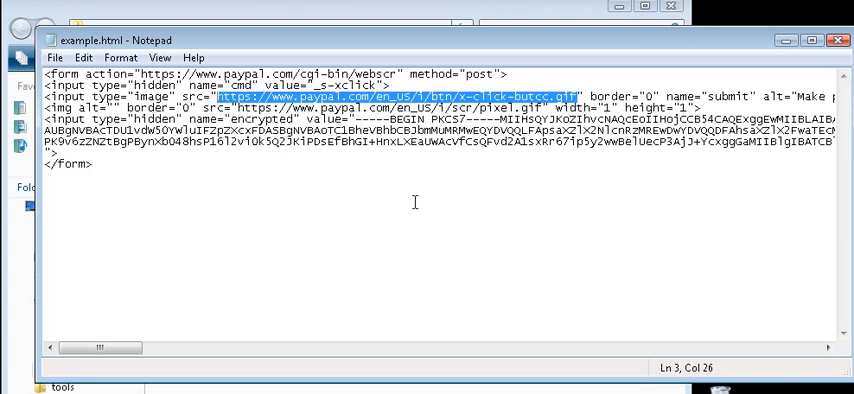
mouse_move(448, 256)
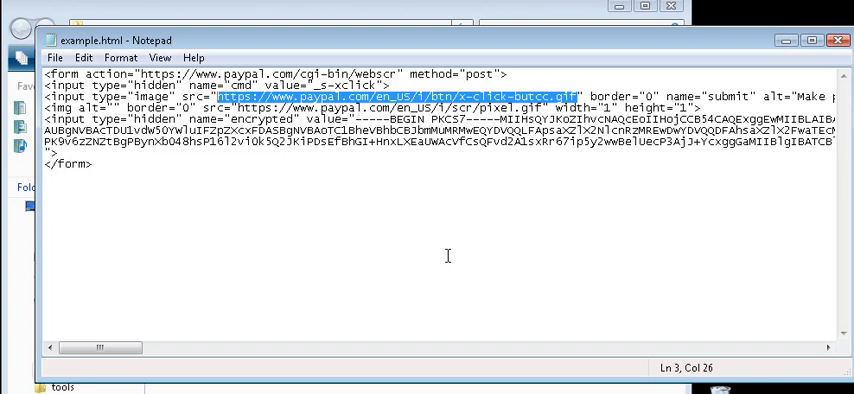
- Replace the image src with button2.jpg and save example.html on closing Notepad
text(b)
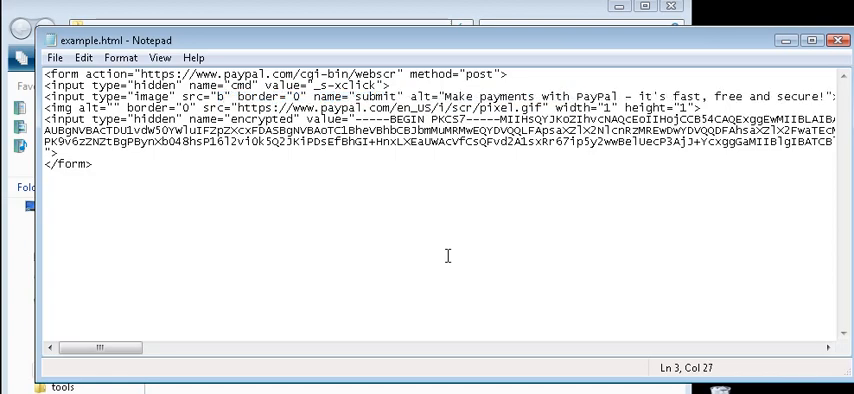
text(utton2.jpg)
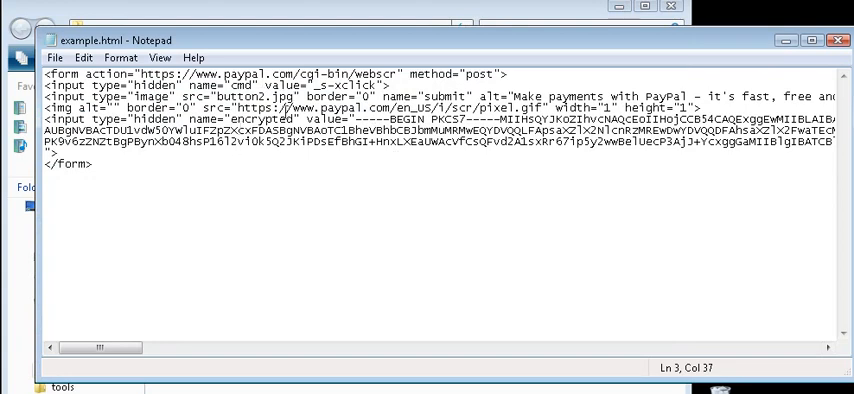
mouse_move(284, 108)
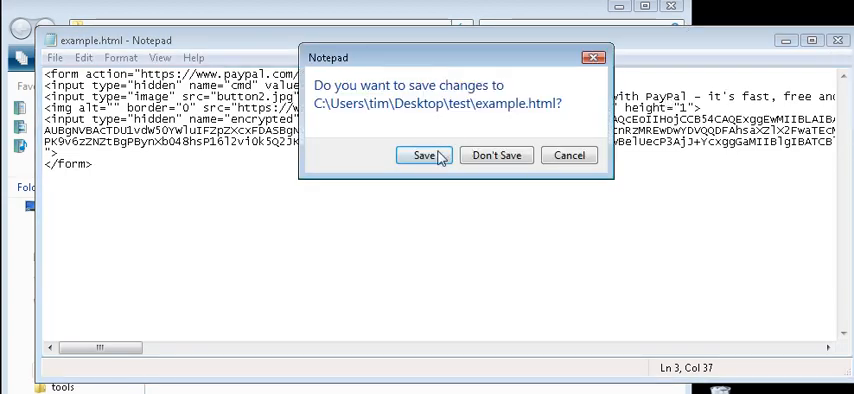
click(424, 156)
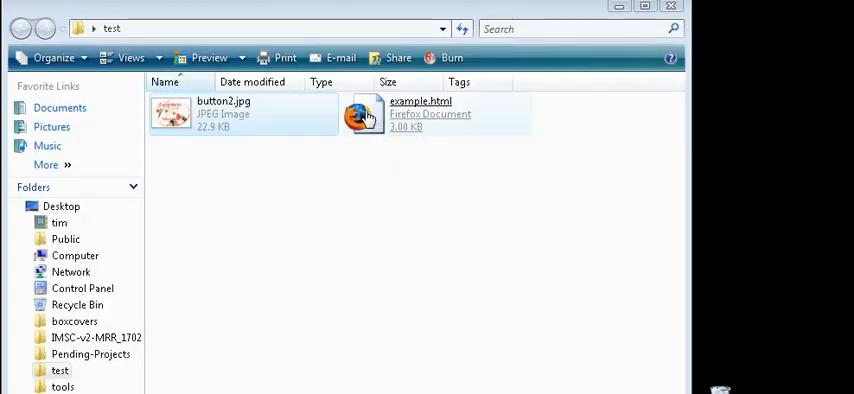